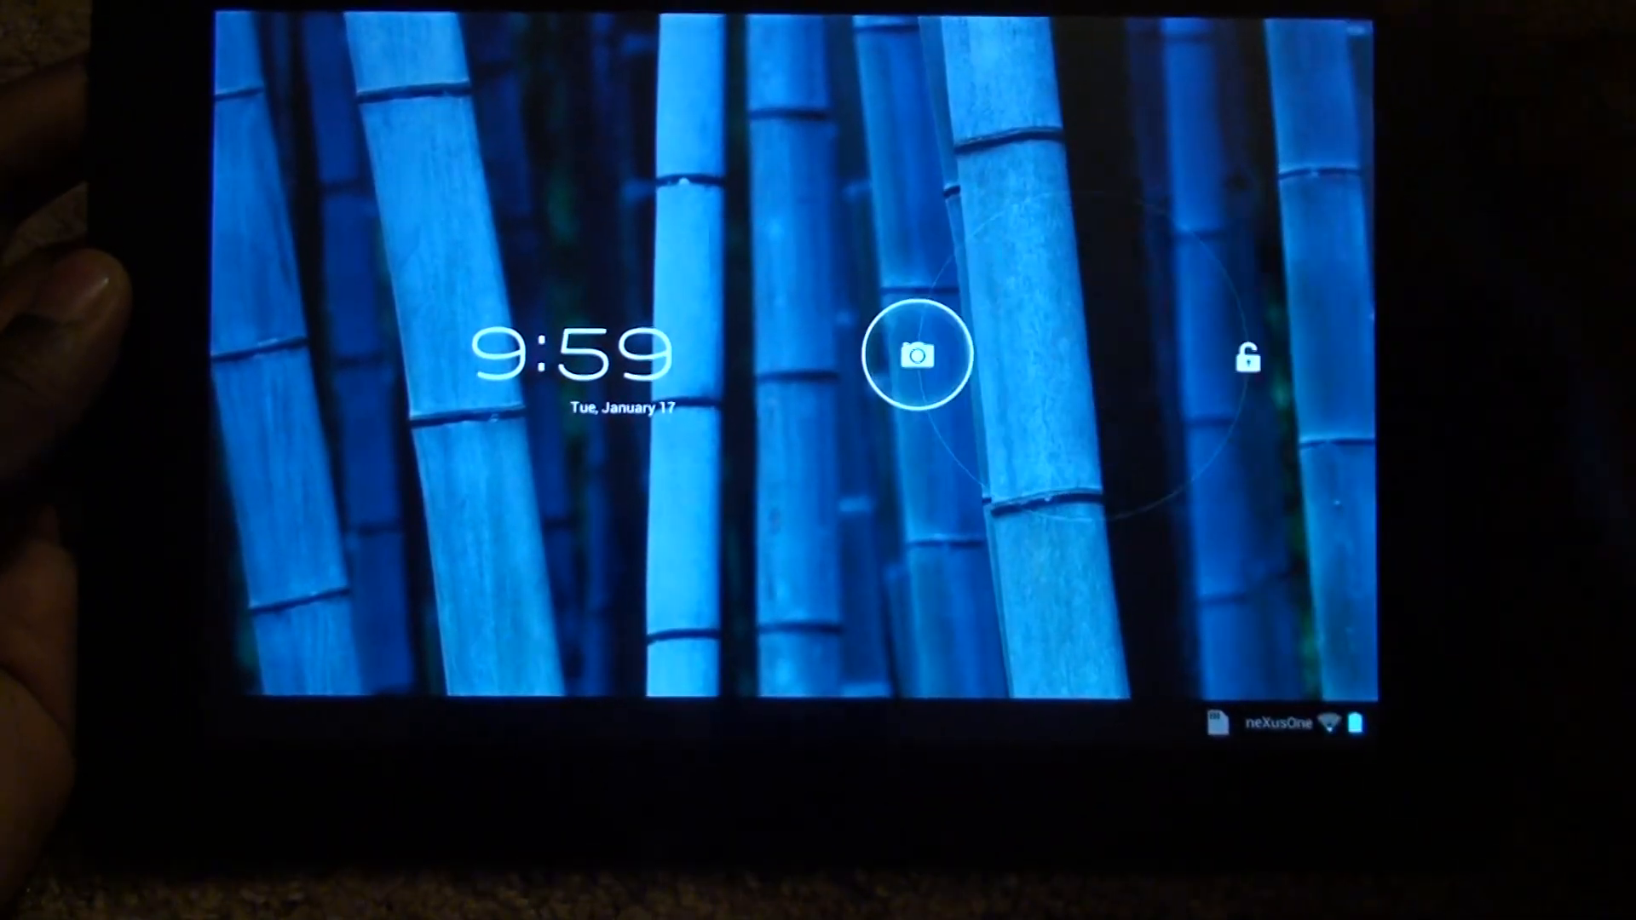
Step: Drag the lock ring onto the camera shortcut to unlock straight into the camera
drag(1243, 358, 917, 354)
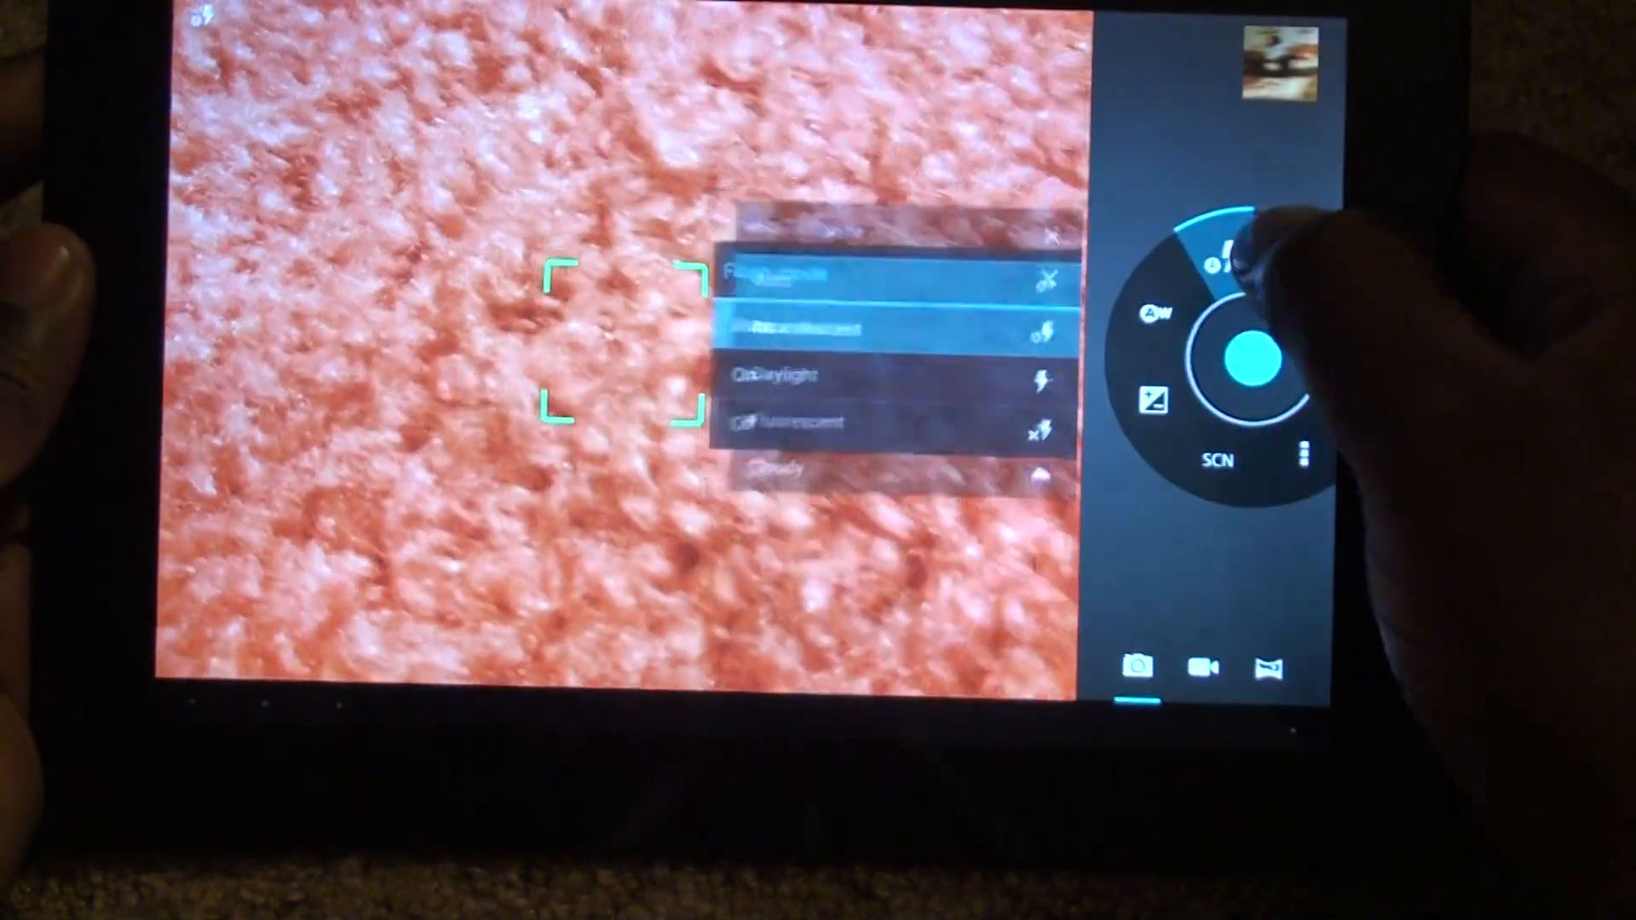
Step: Browse the SCN scene mode list, dismiss it, then bring up the camera settings list
click(1213, 457)
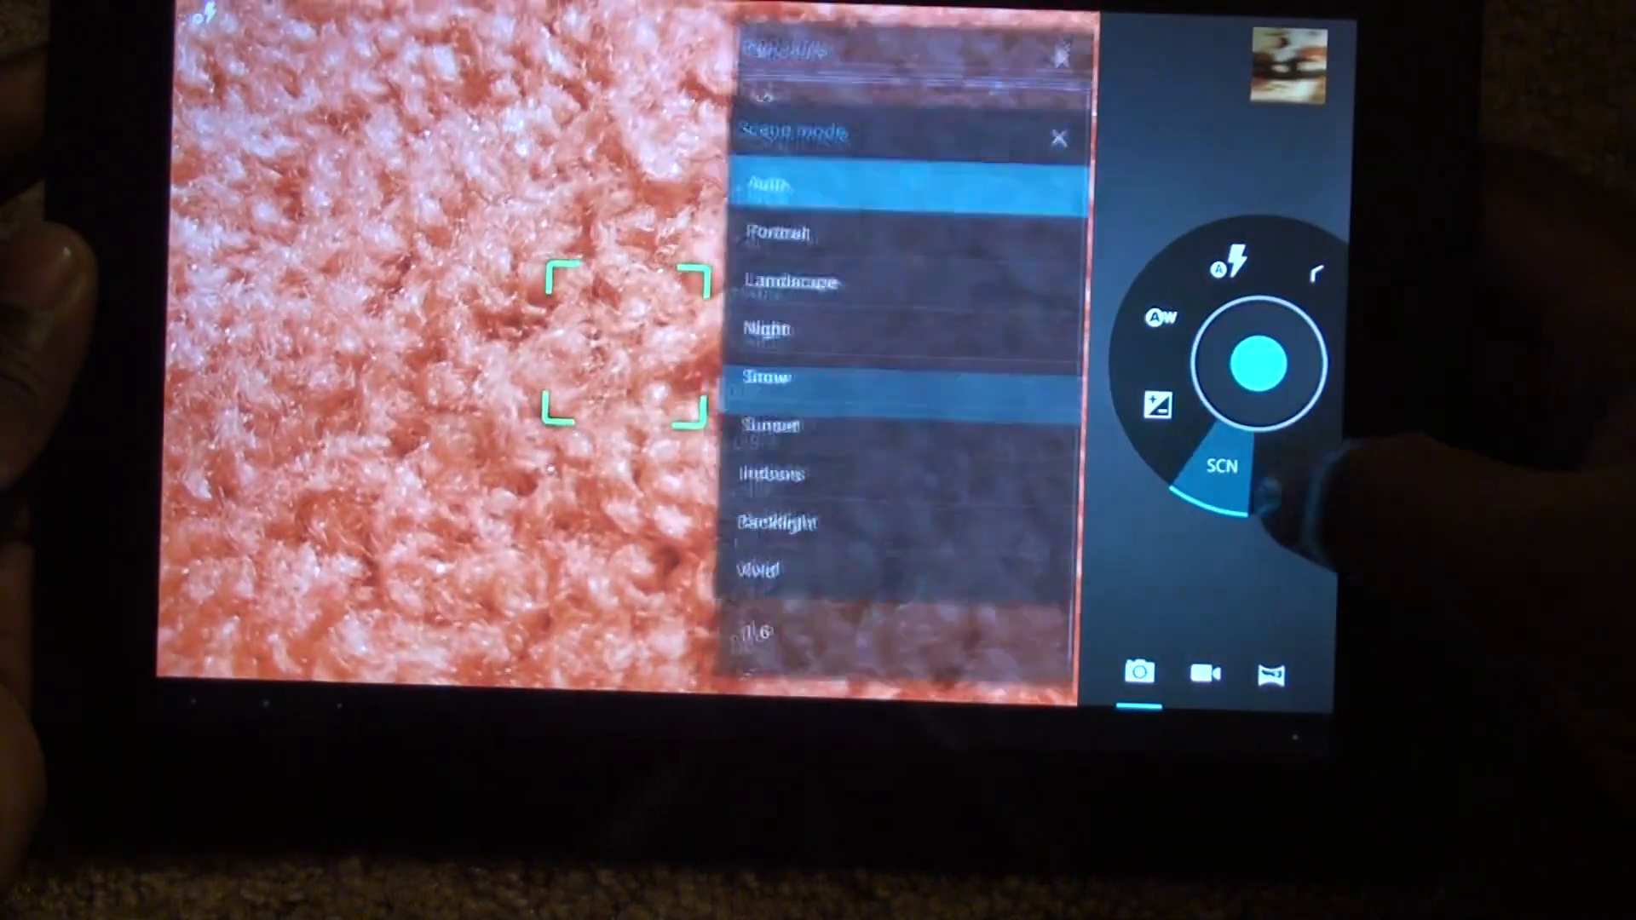
click(1154, 319)
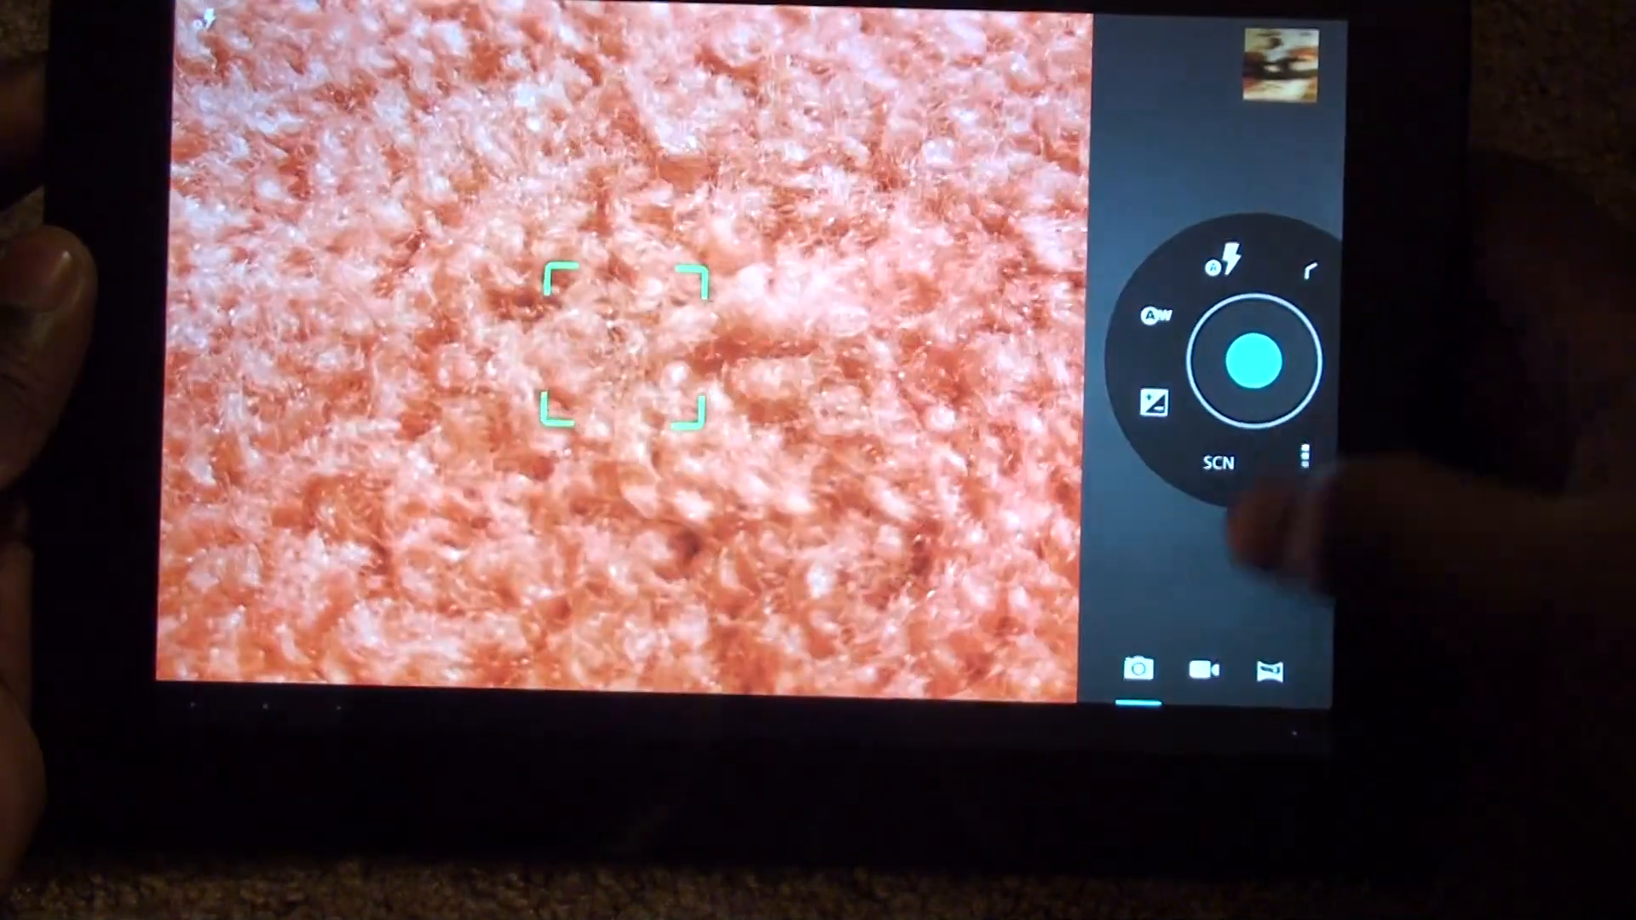
click(1305, 457)
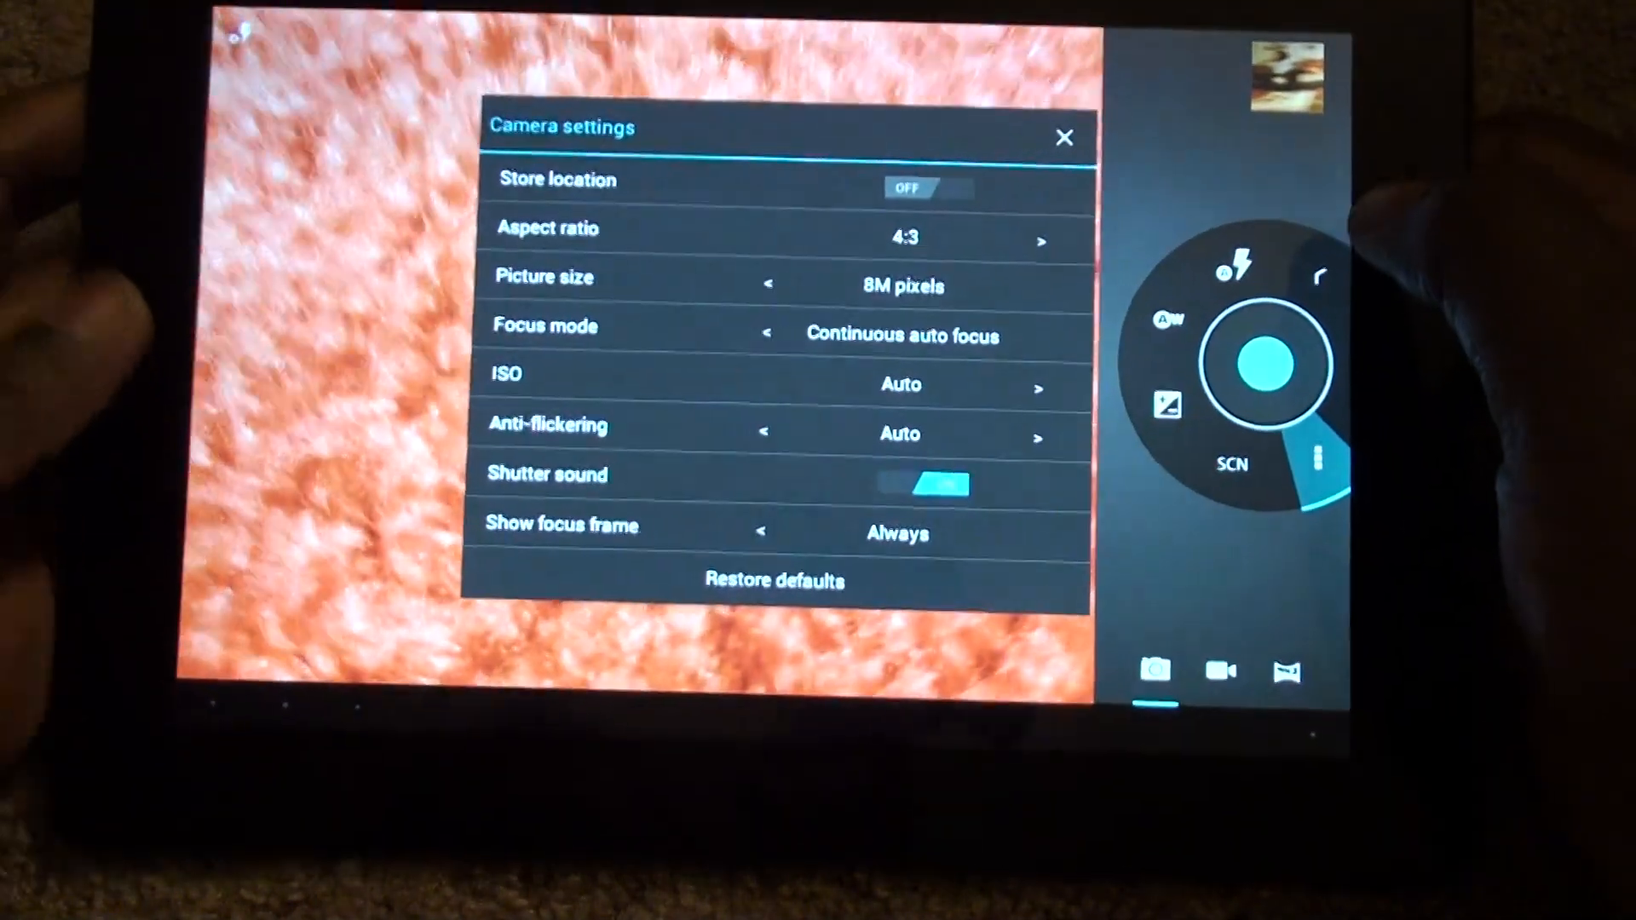
click(1064, 136)
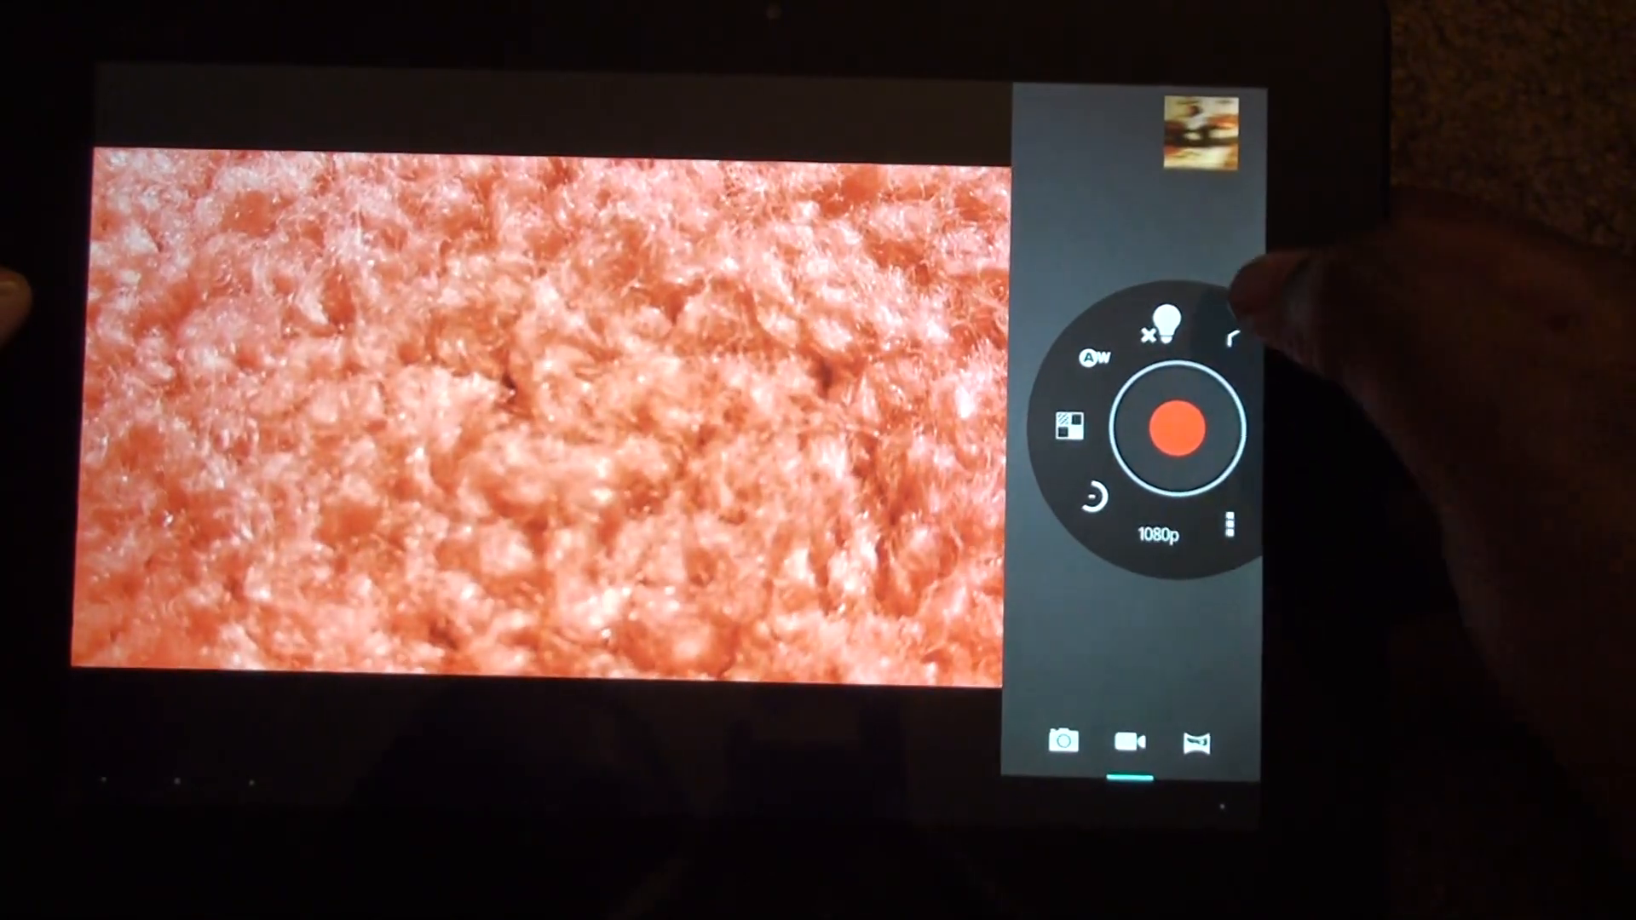
Step: Switch to video mode, review and close the video settings, then show the zoom ring
click(1159, 322)
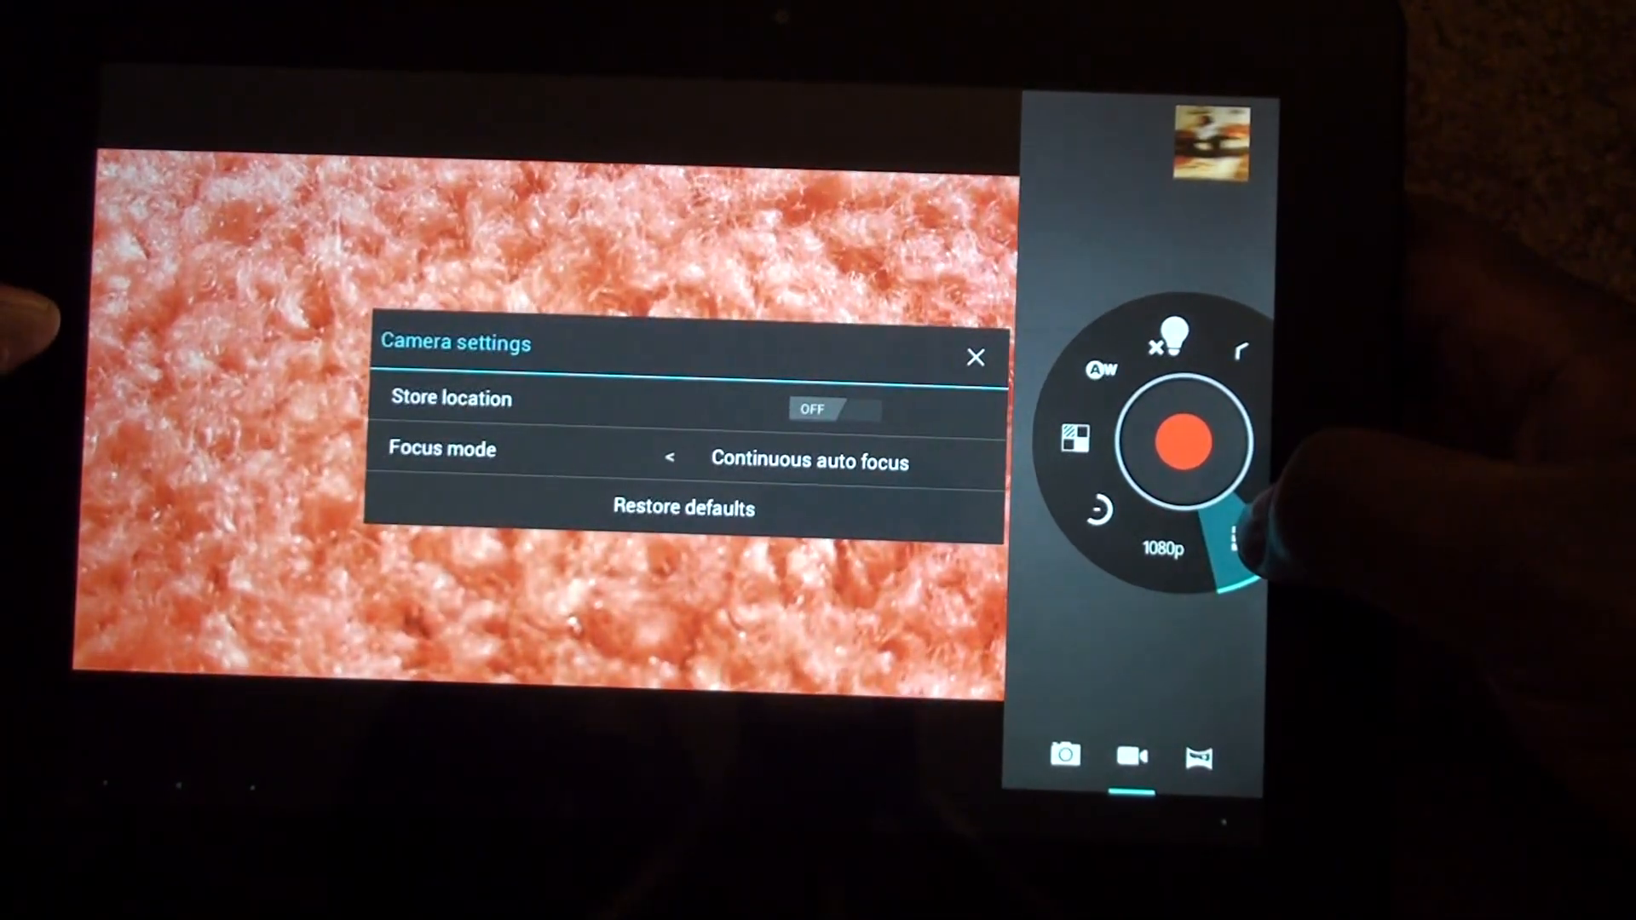
click(975, 357)
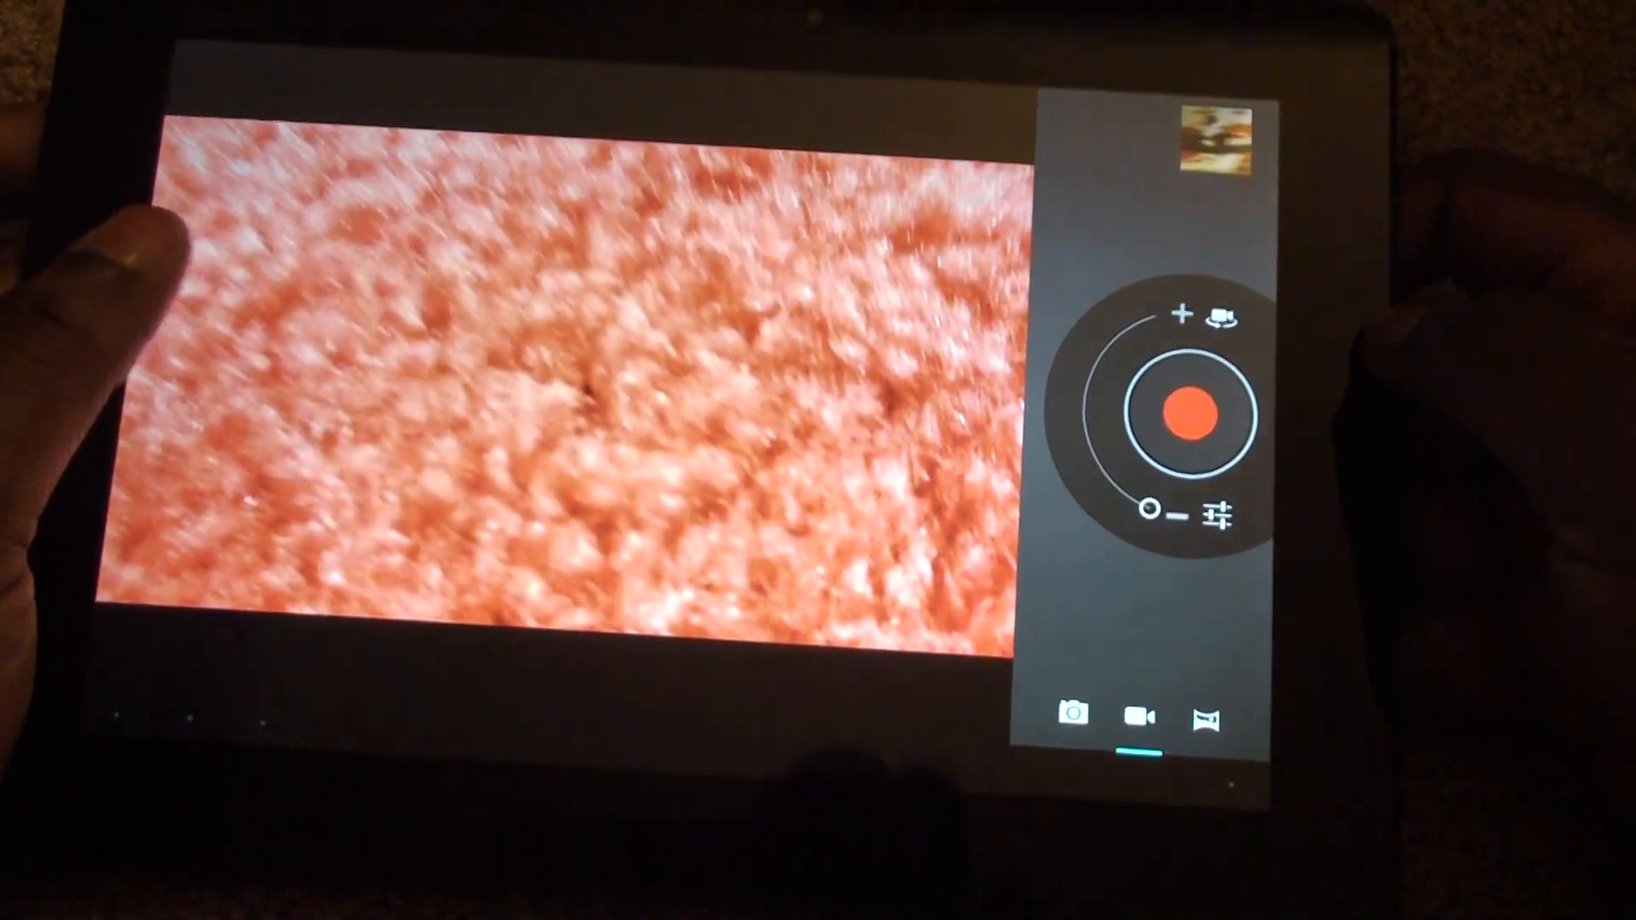
click(1184, 410)
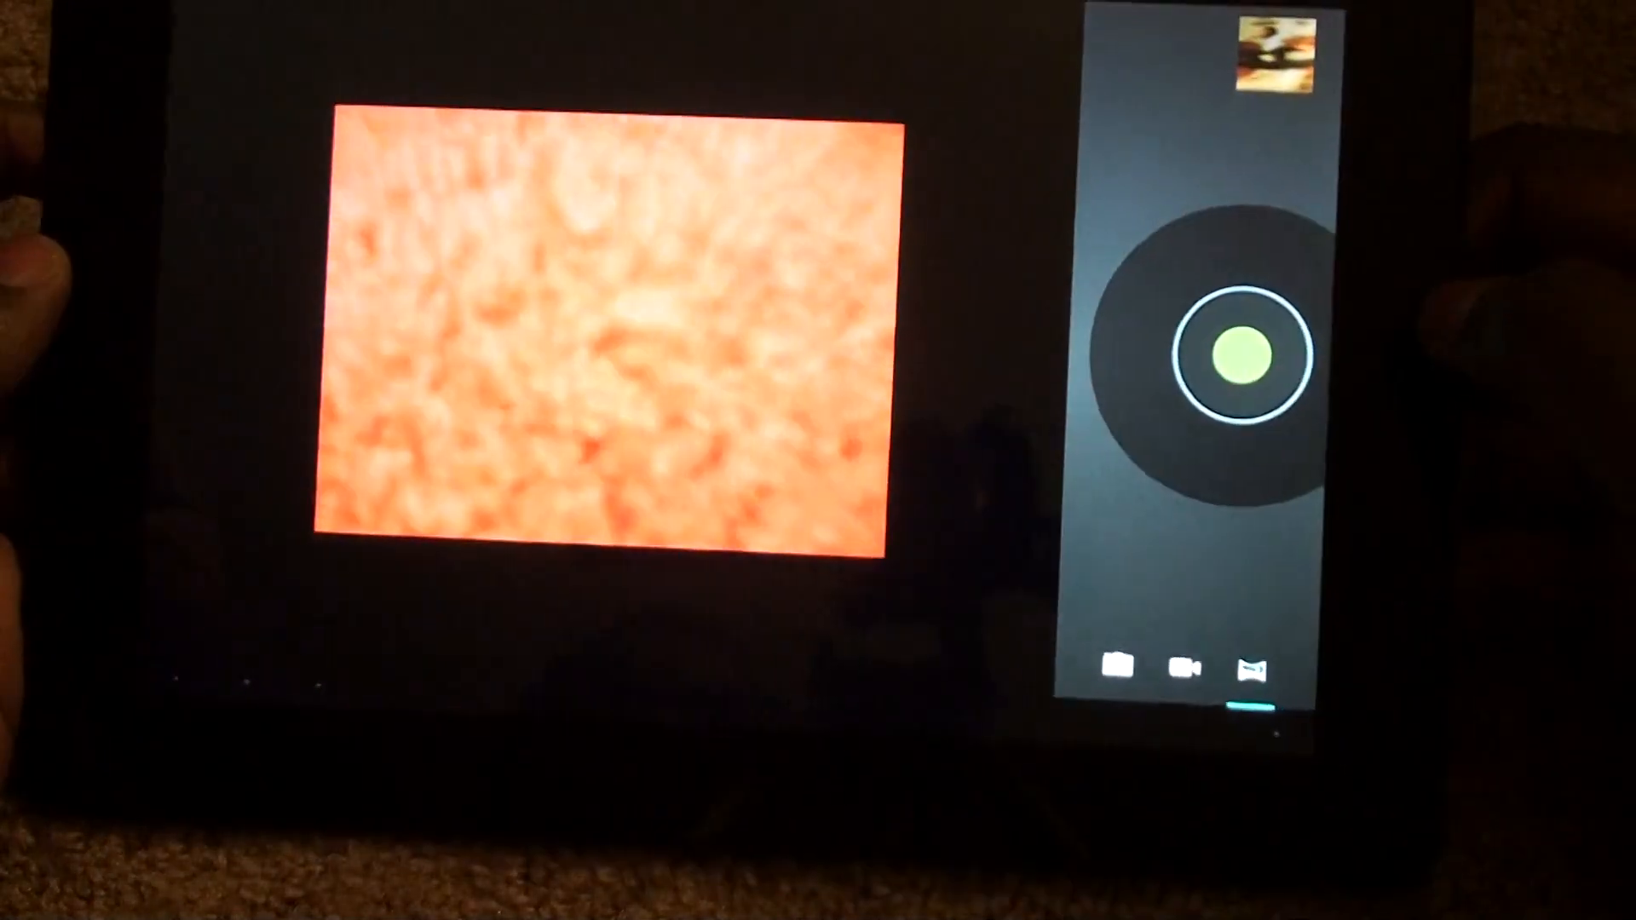
Step: Start a panorama capture from the camera control panel
click(1236, 353)
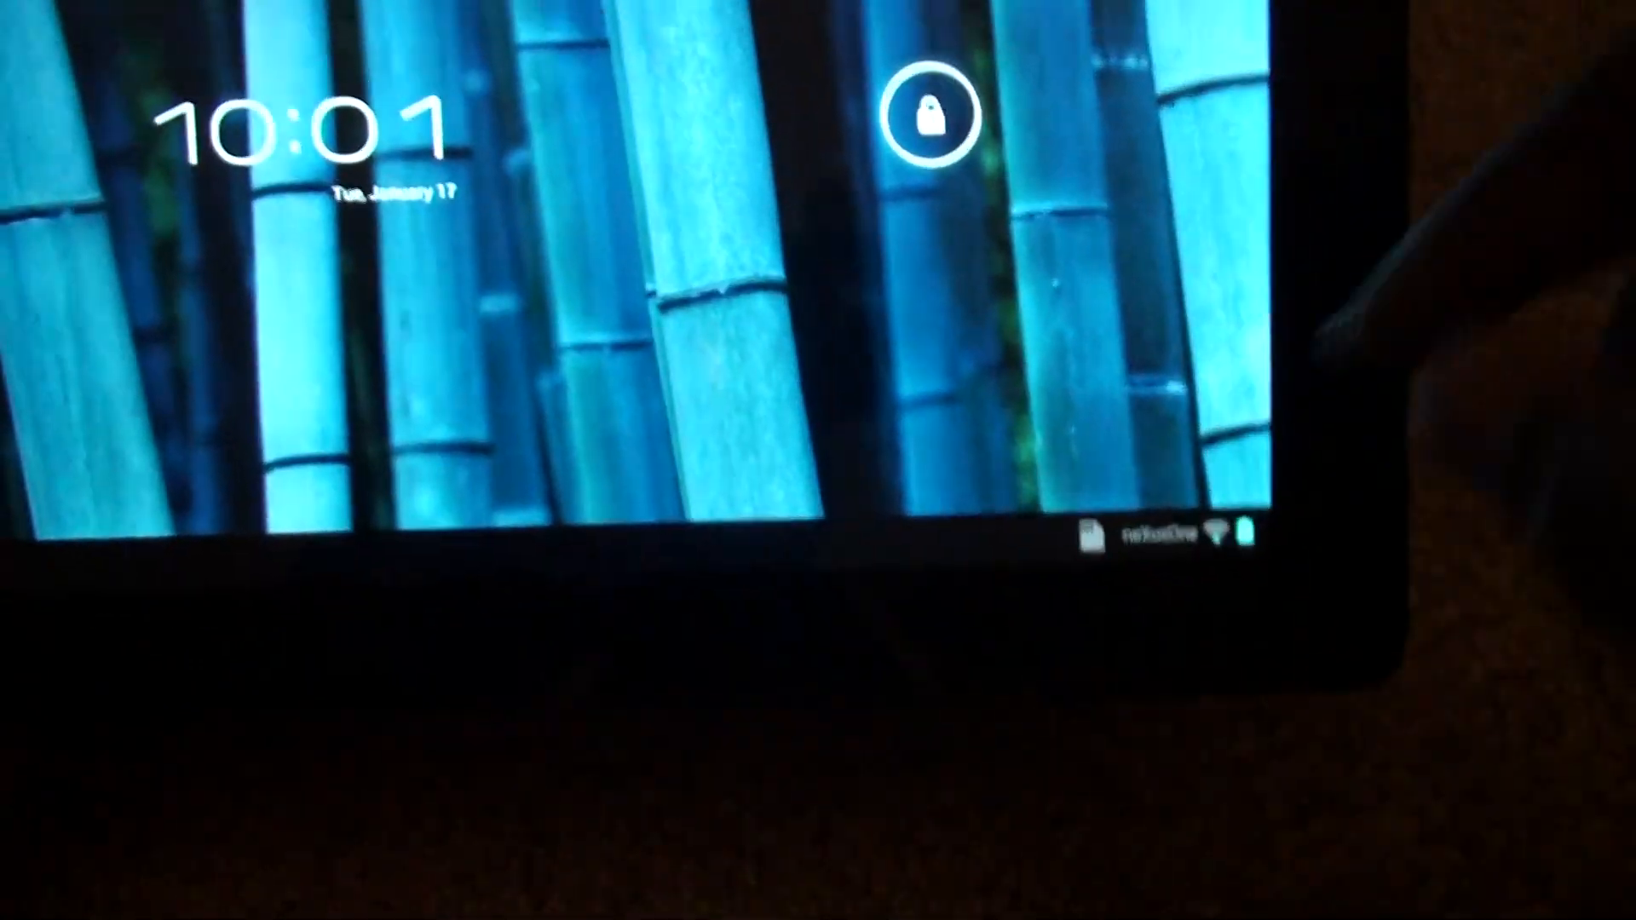
Step: Drag the lock icon to the edge of the circle to unlock the tablet
drag(934, 114, 1096, 147)
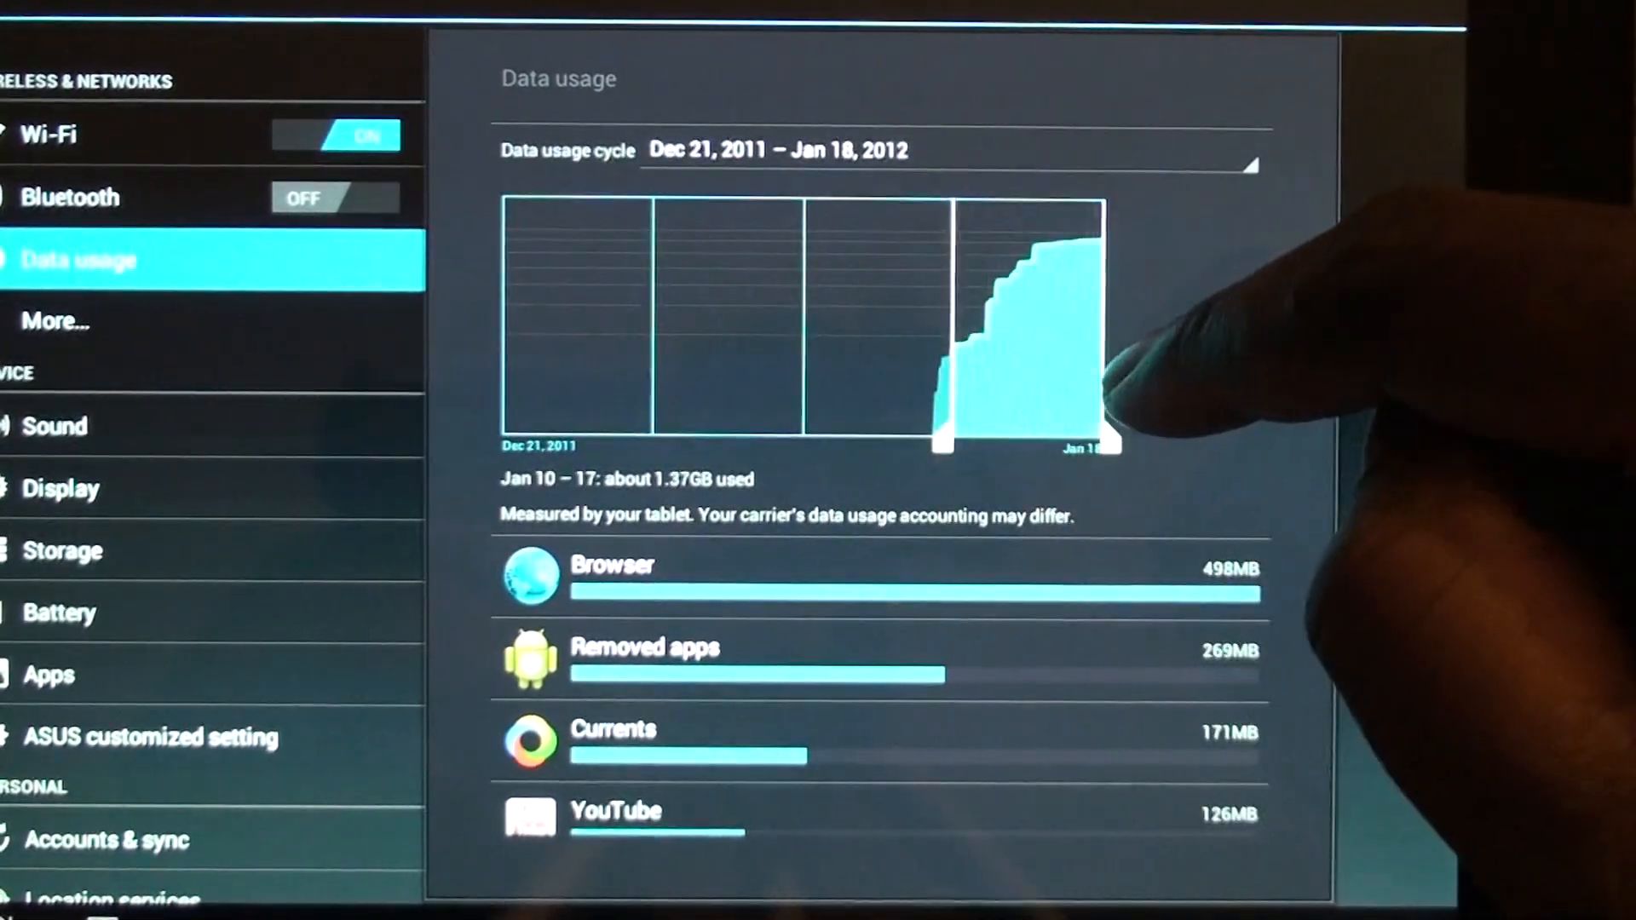
Step: Go to the More... options under Wireless & networks
click(57, 320)
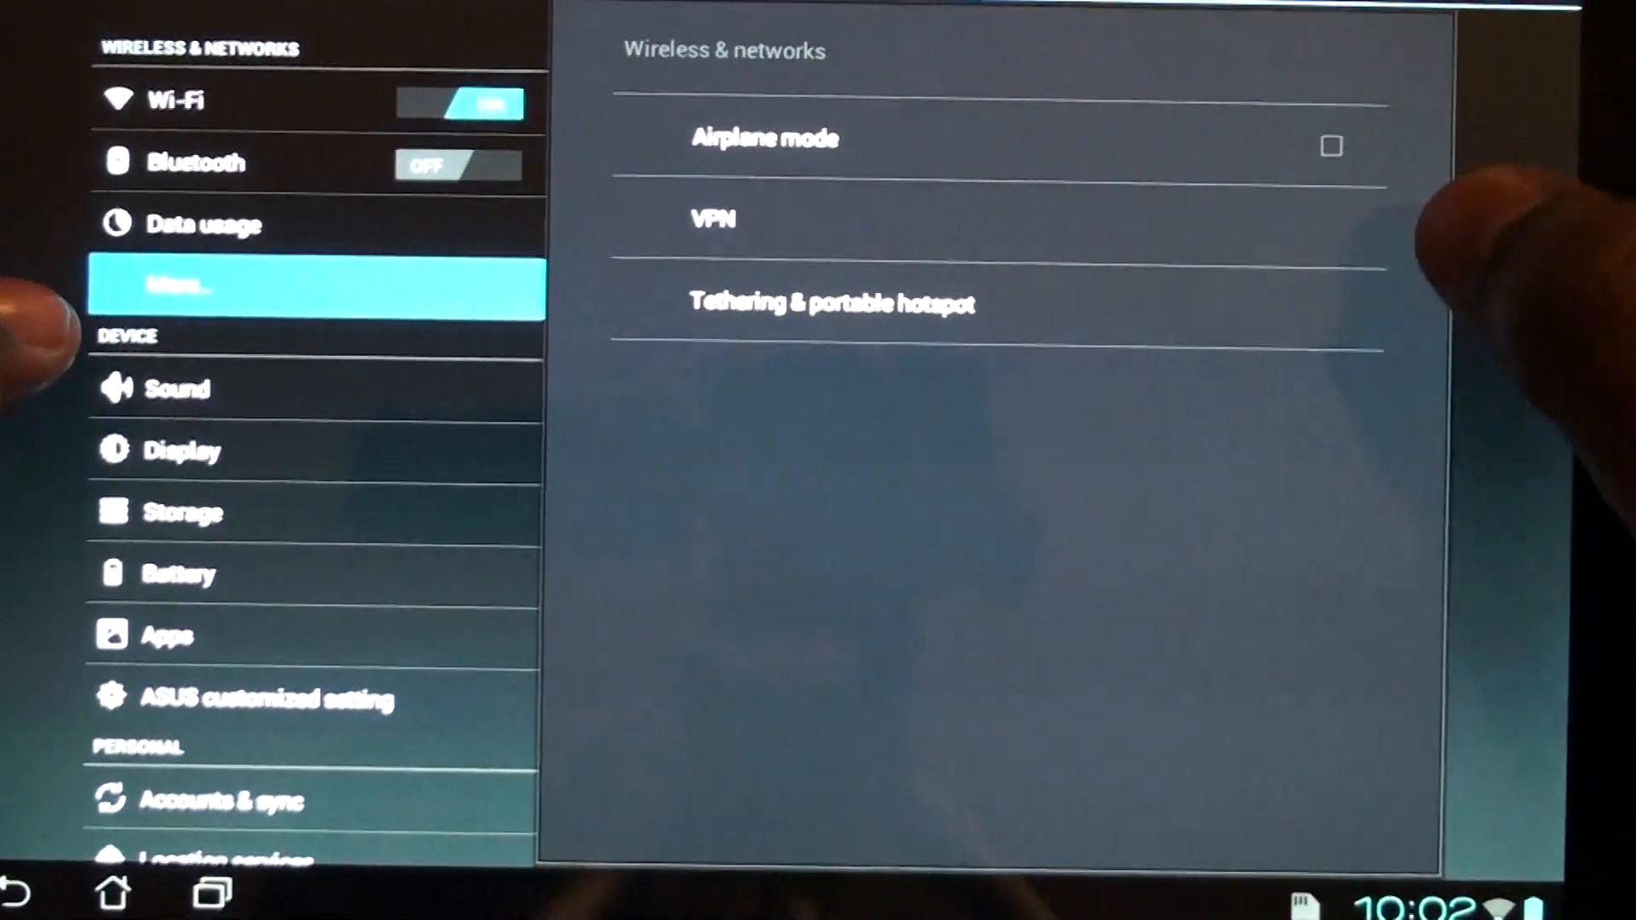
Step: Turn on Portable Wi-Fi hotspot under Tethering, then move to the Display settings
click(831, 304)
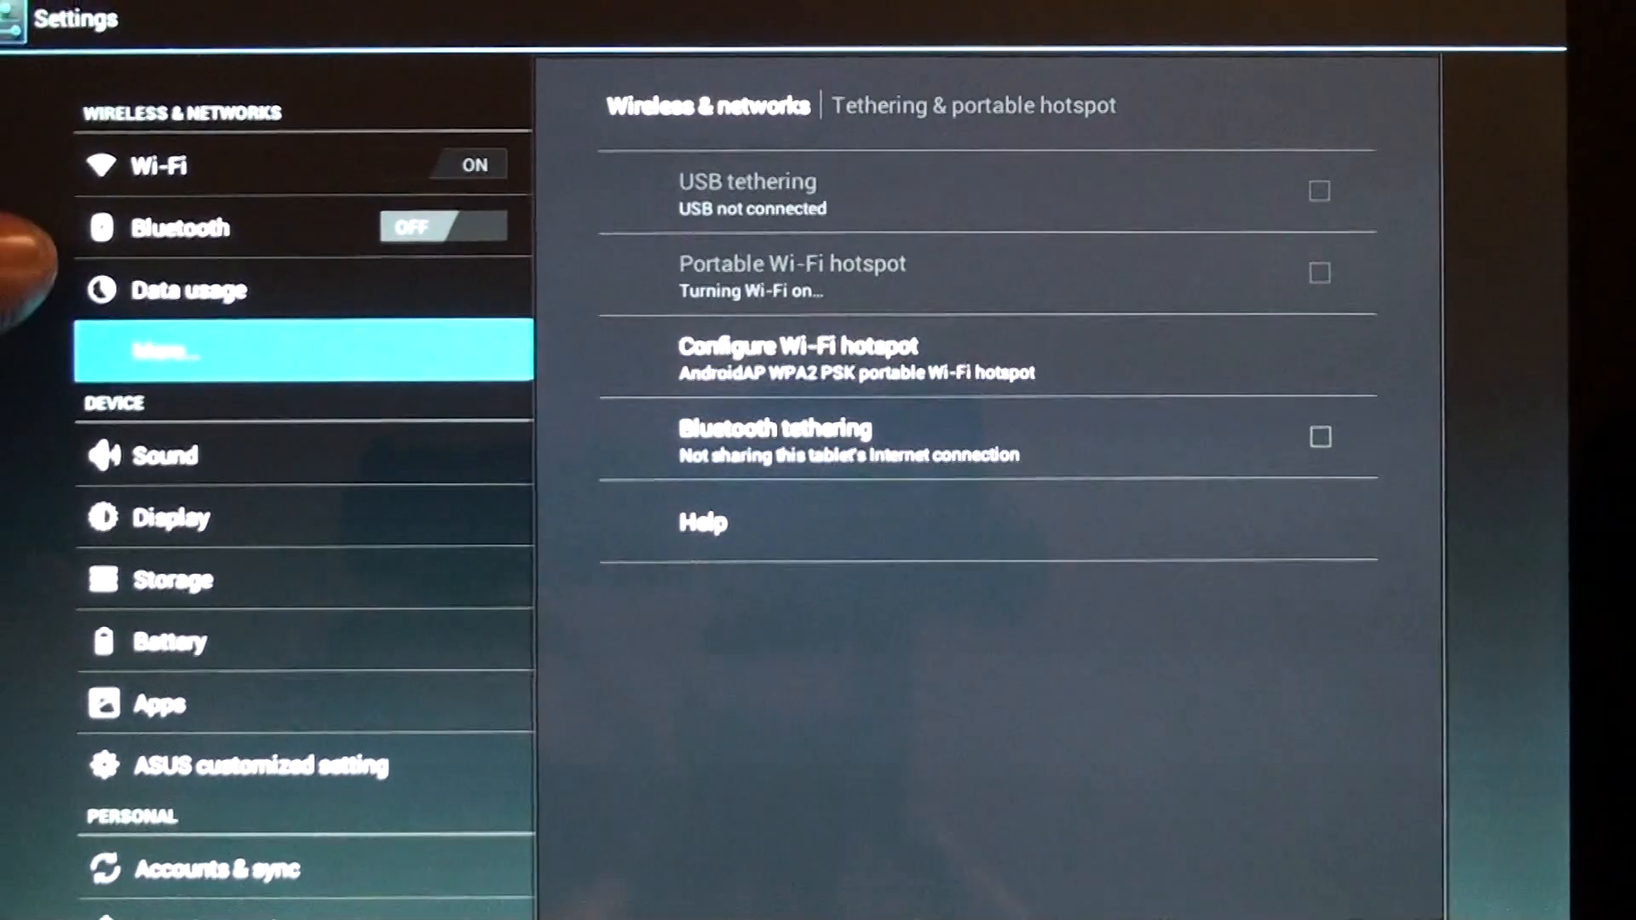
click(1319, 273)
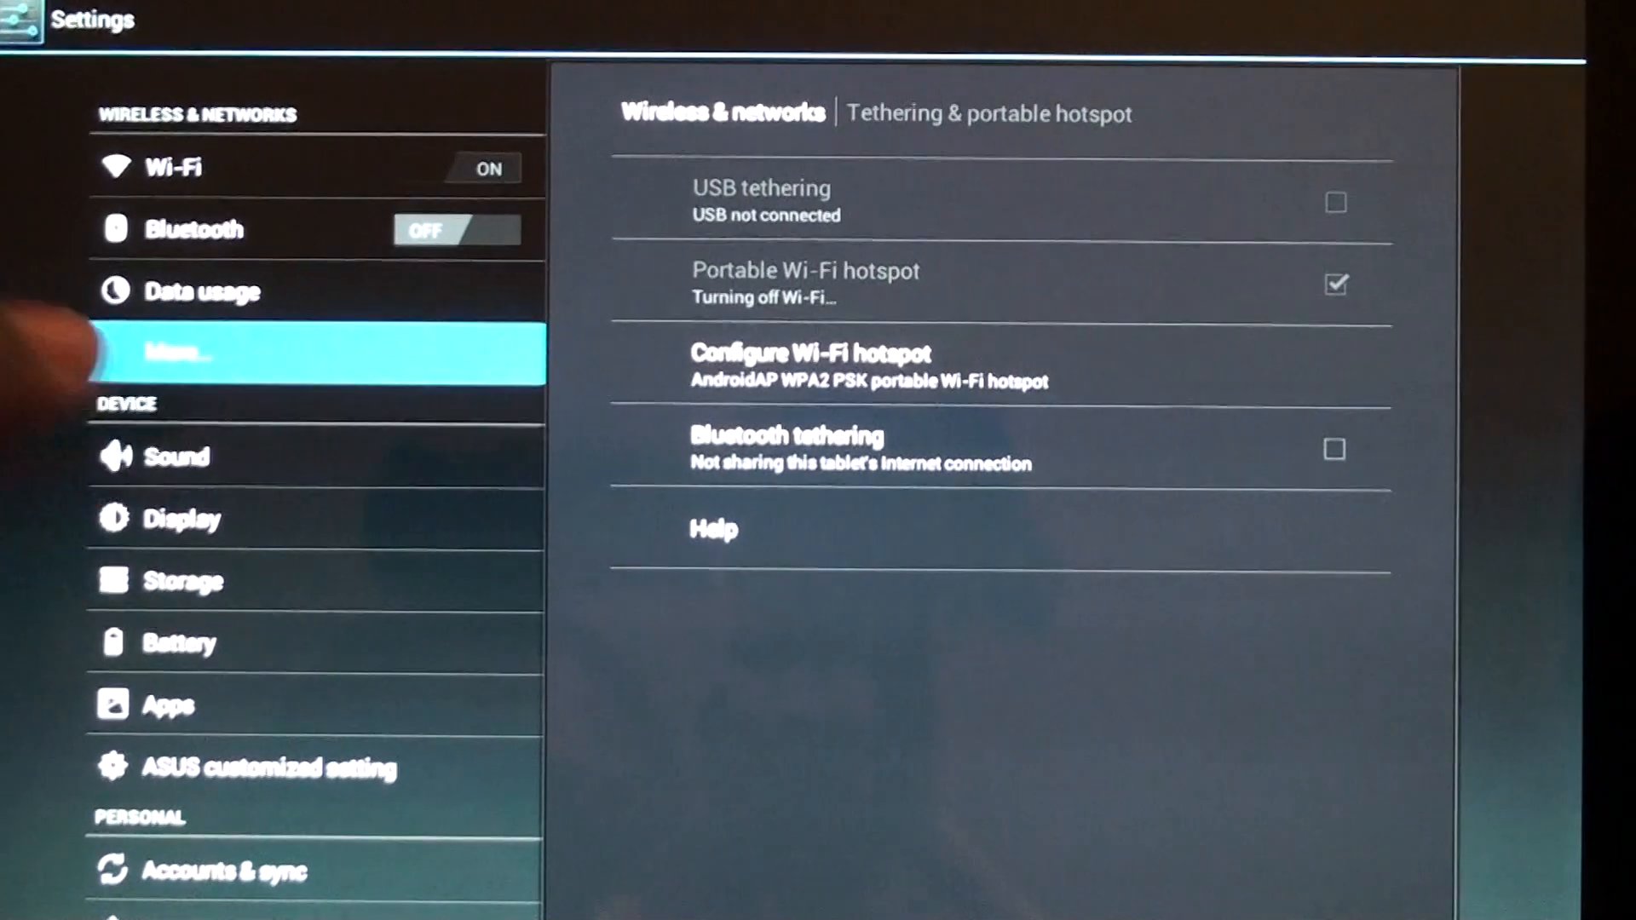
click(176, 456)
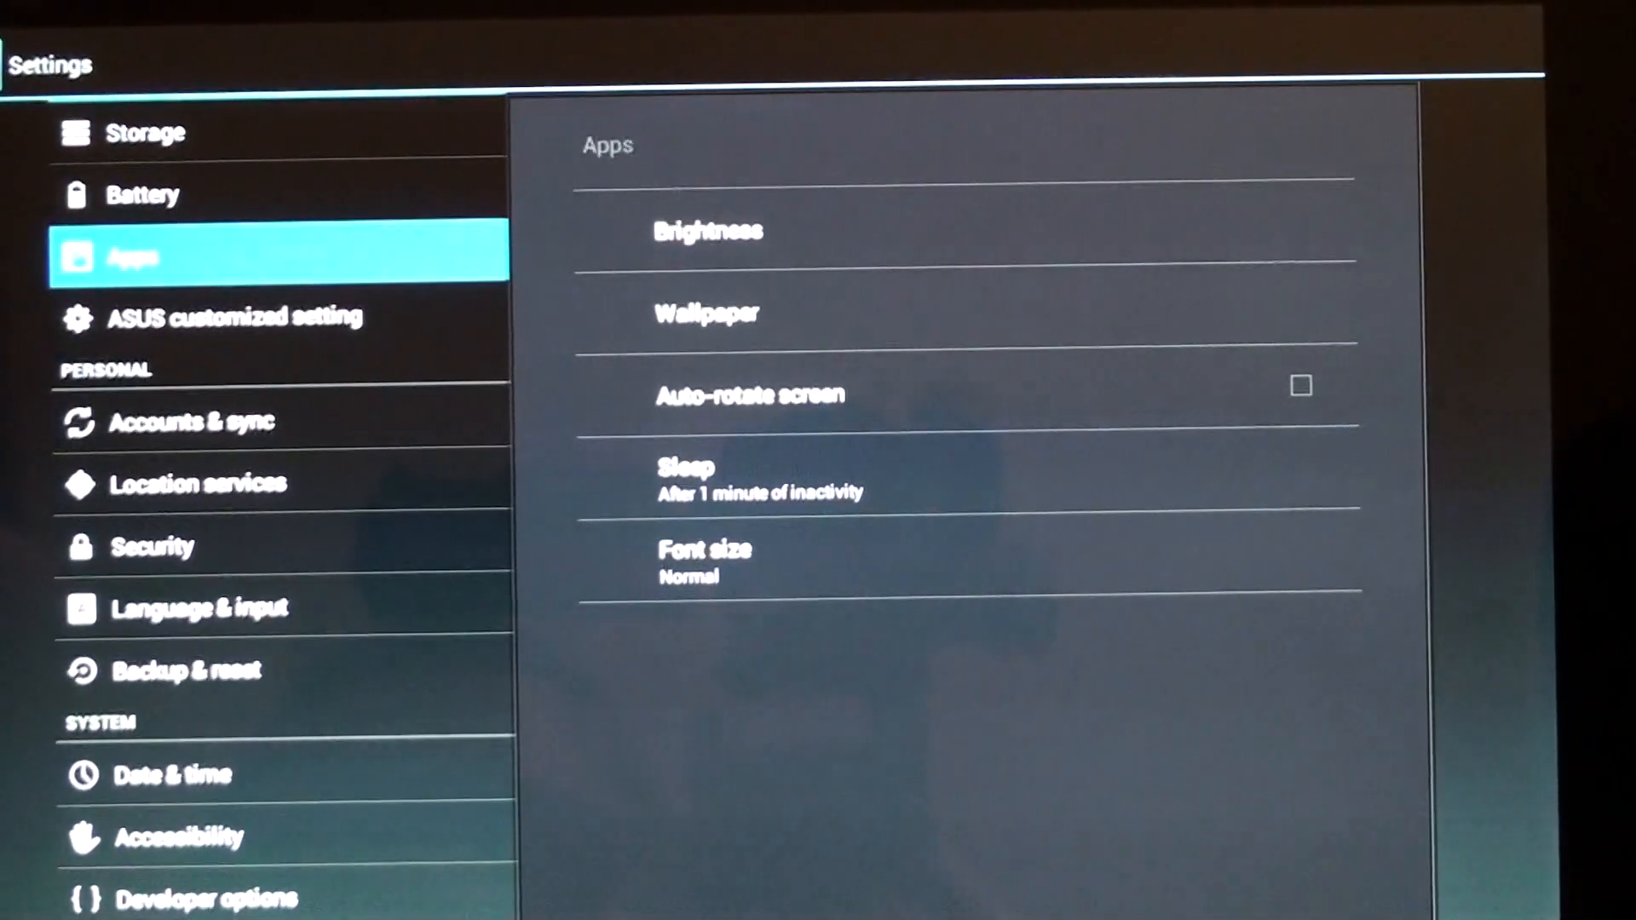
click(240, 319)
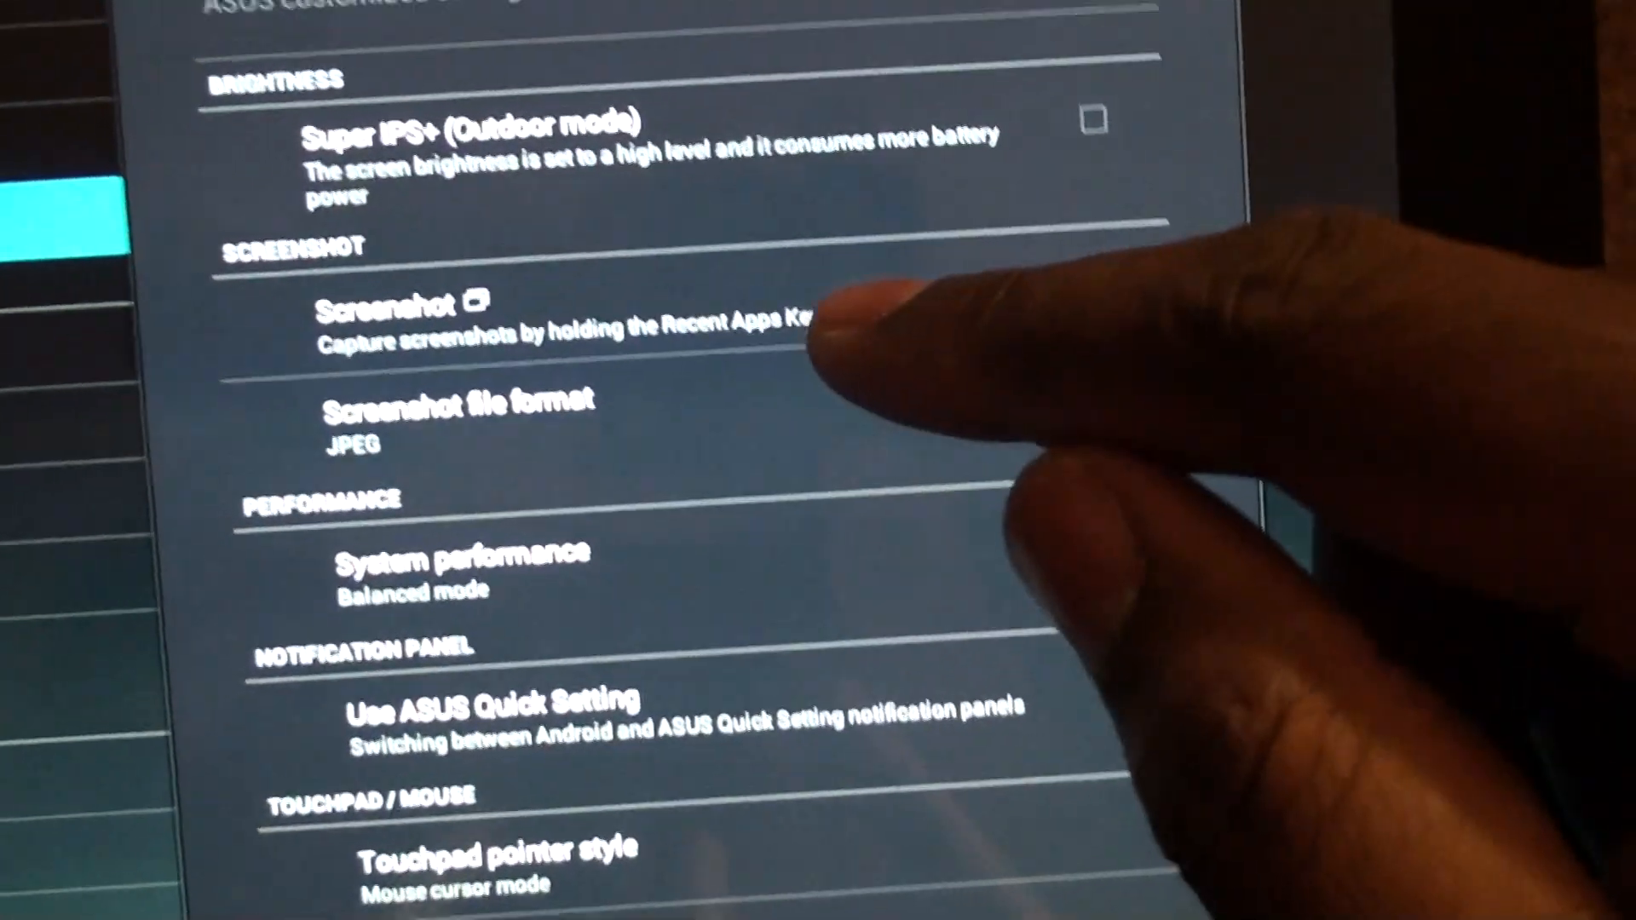
scroll(down, 3)
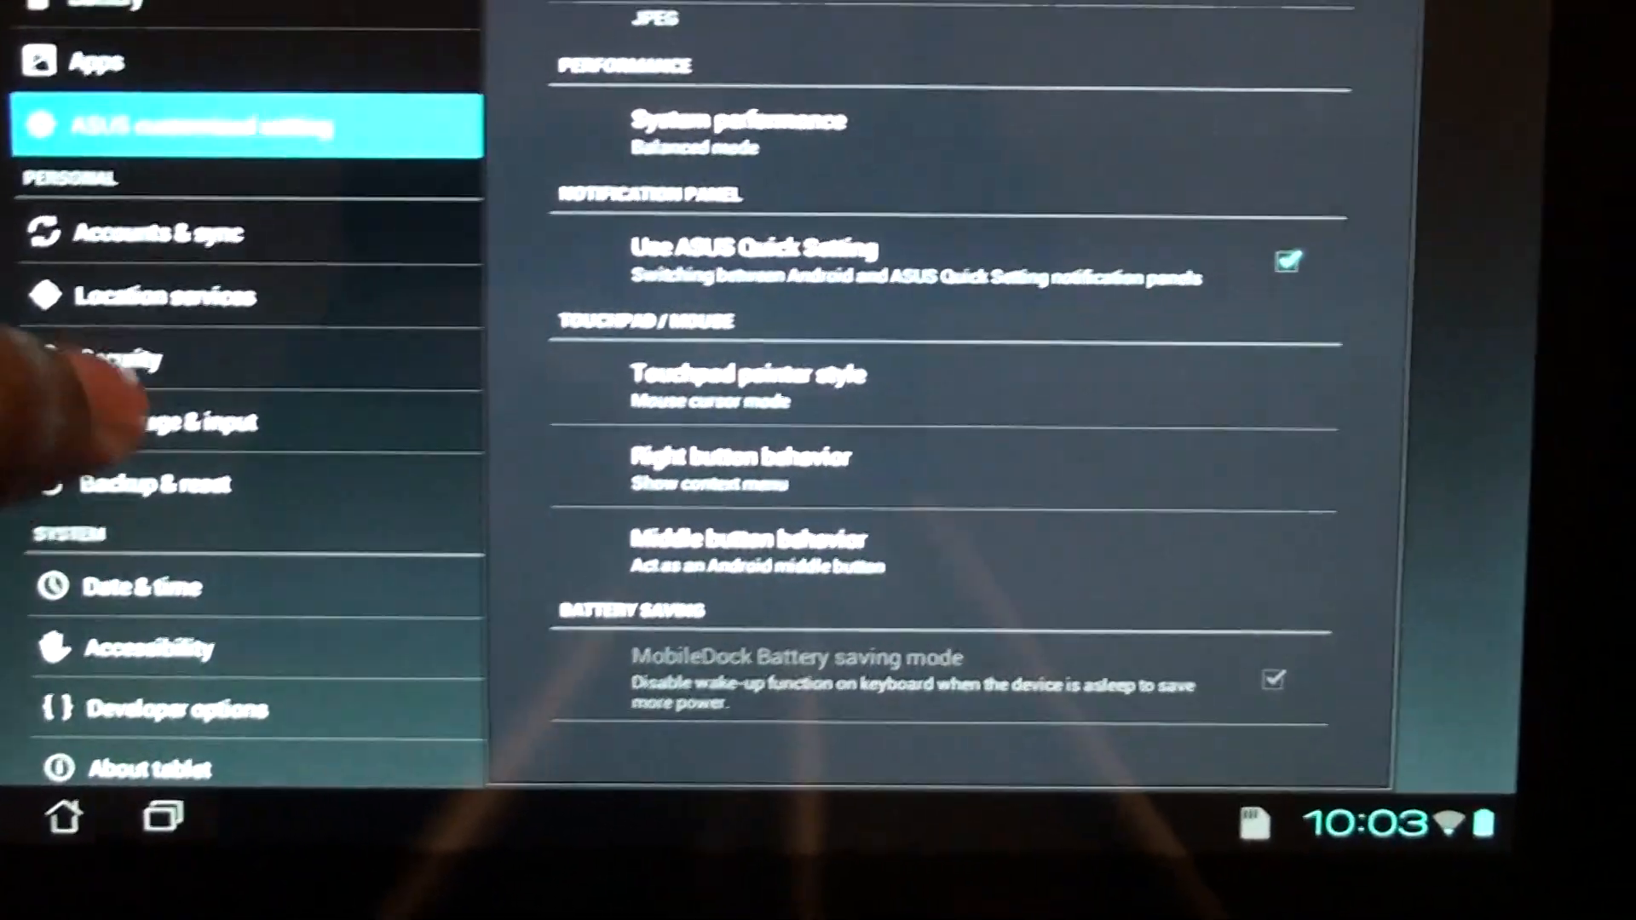
click(156, 768)
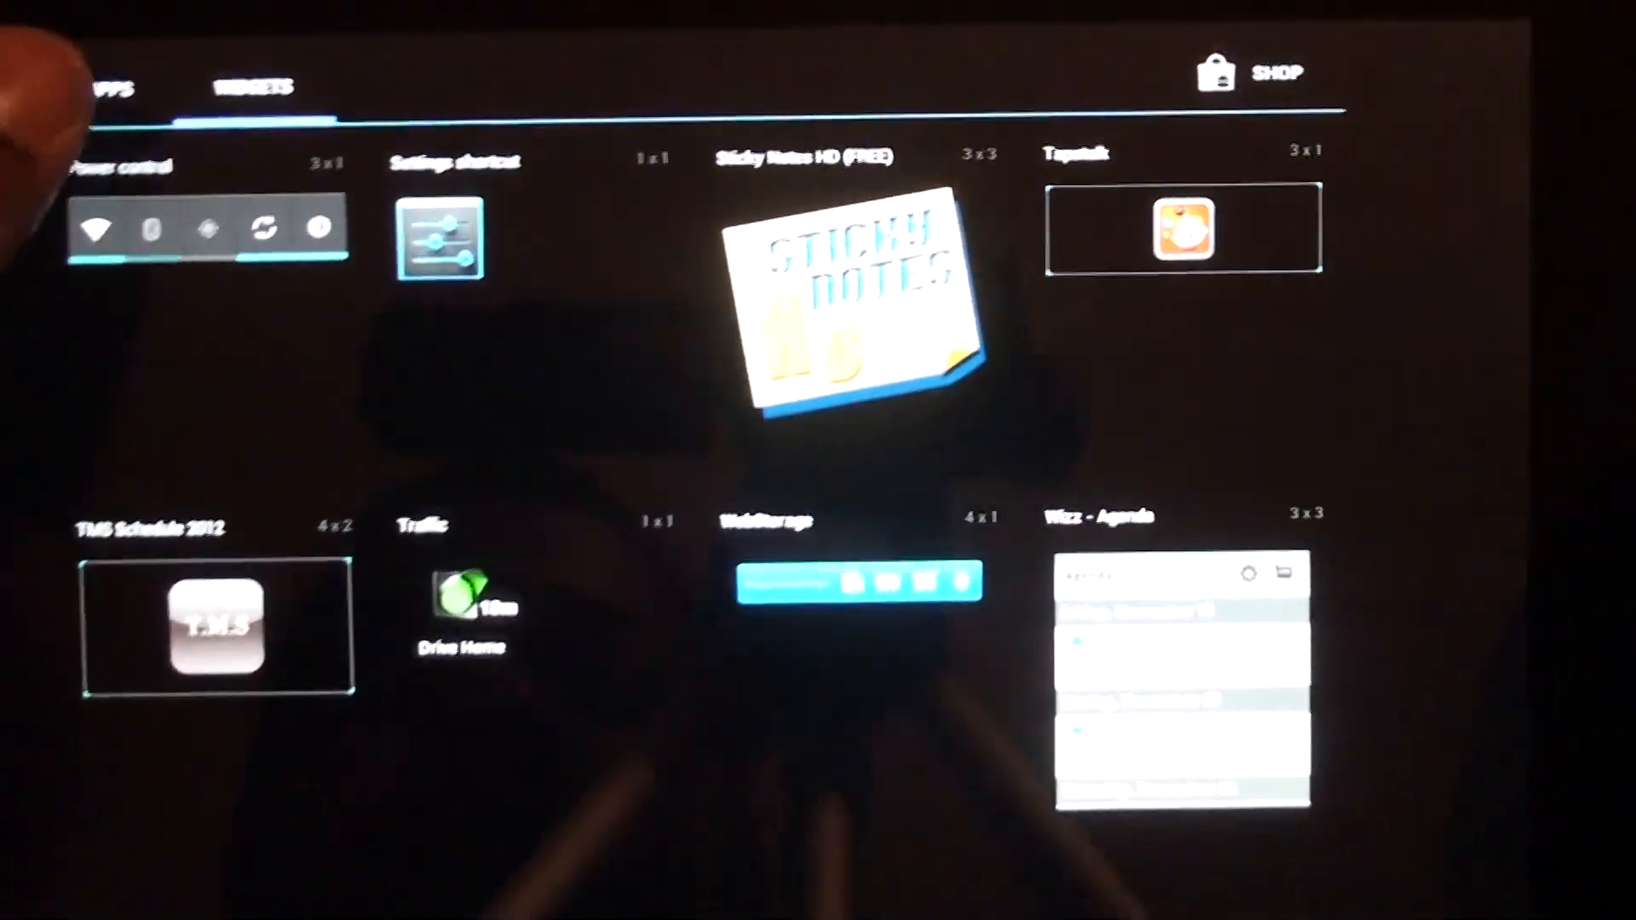
Step: Switch the app drawer back to the Apps tab of installed apps
click(109, 89)
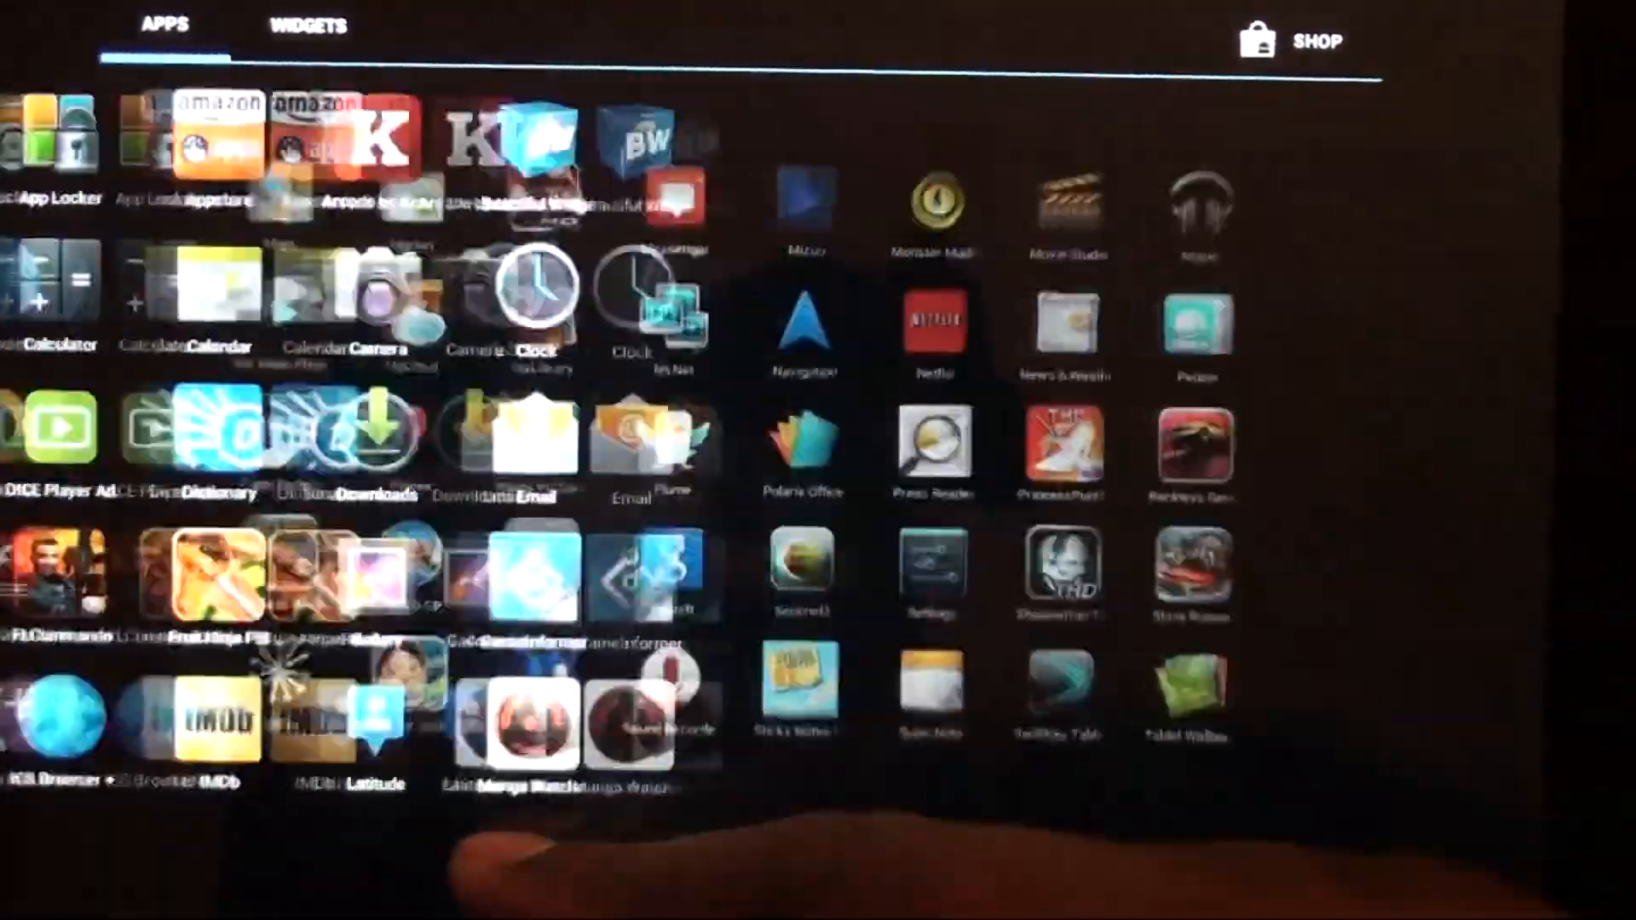
Step: Swipe through the app pages and launch the video player app
scroll(right, 3)
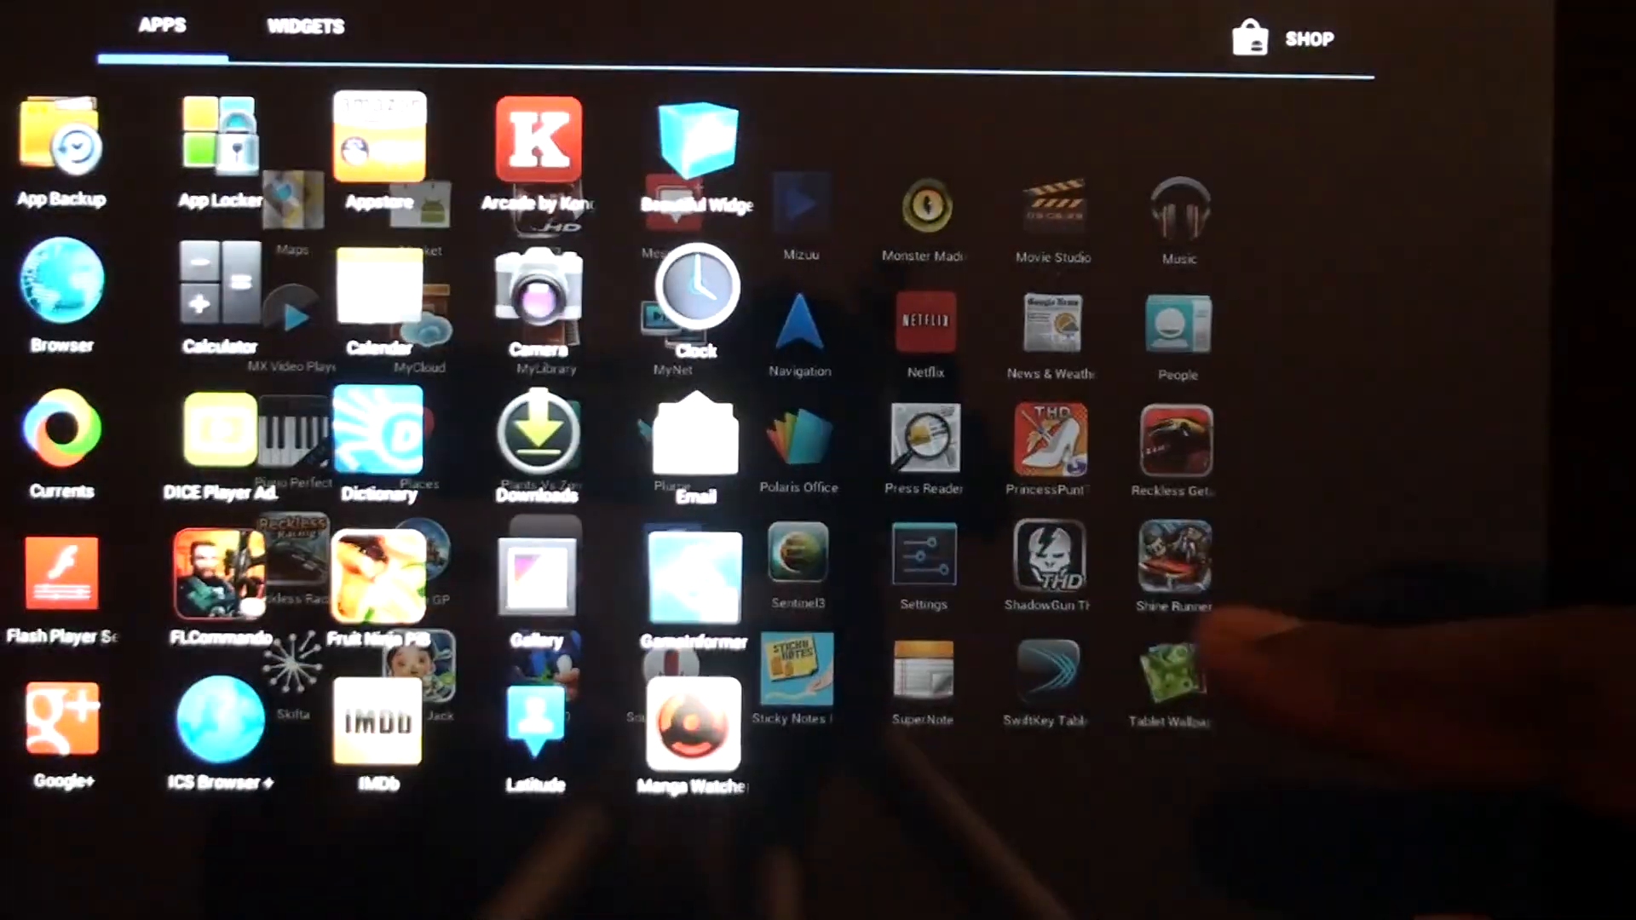
click(303, 26)
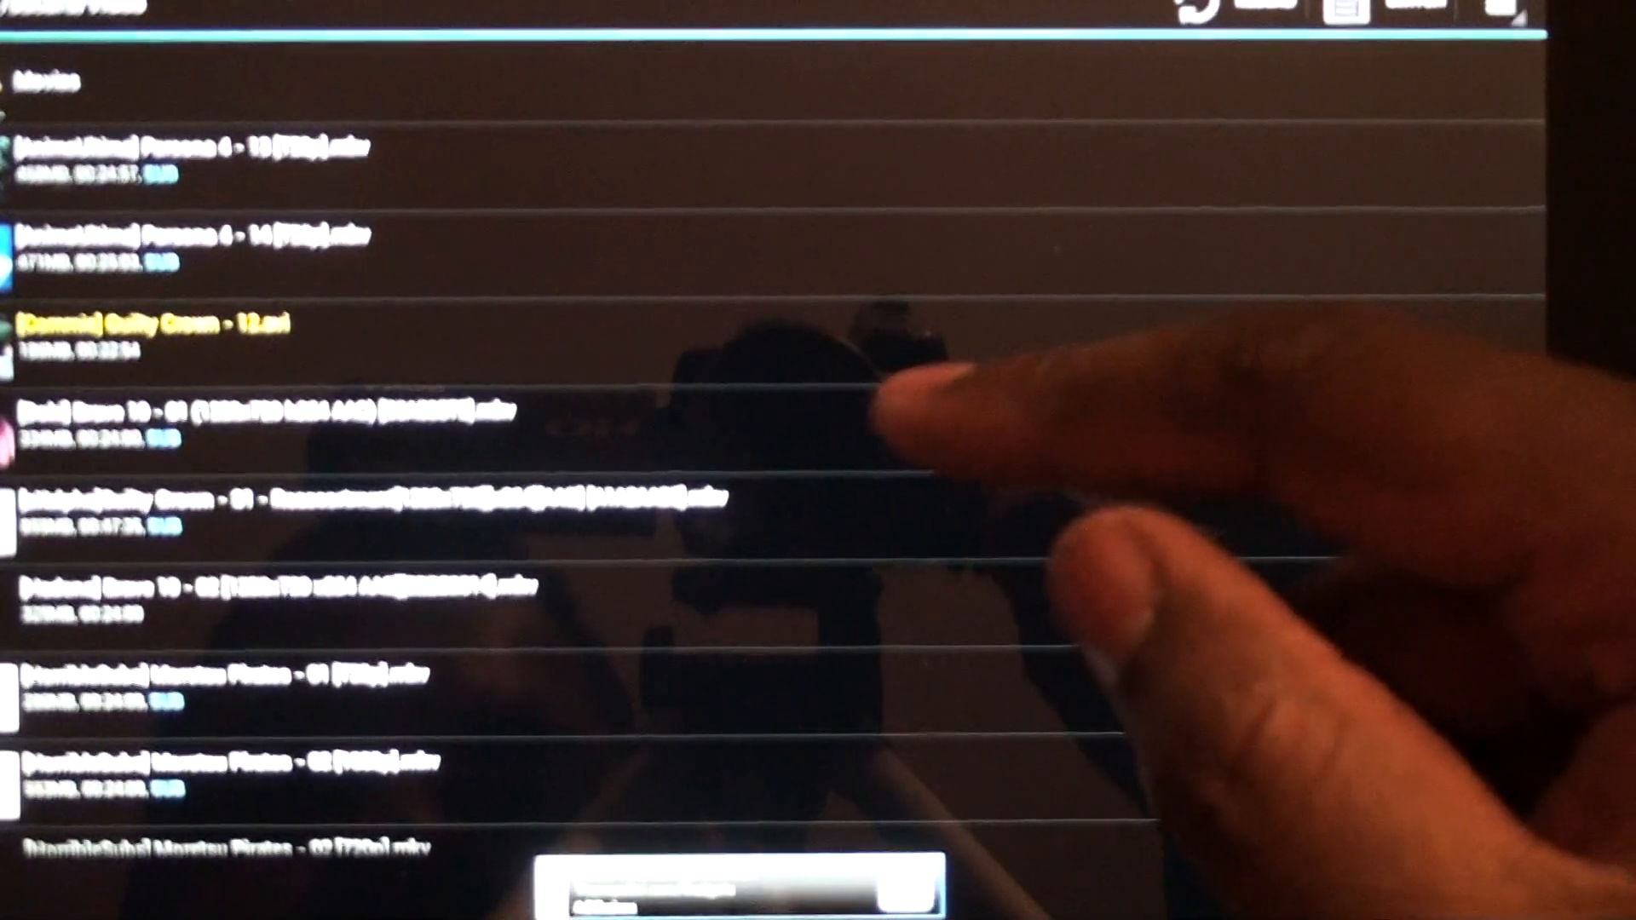
Step: Start playing one of the listed episodes in the Movies folder
click(241, 757)
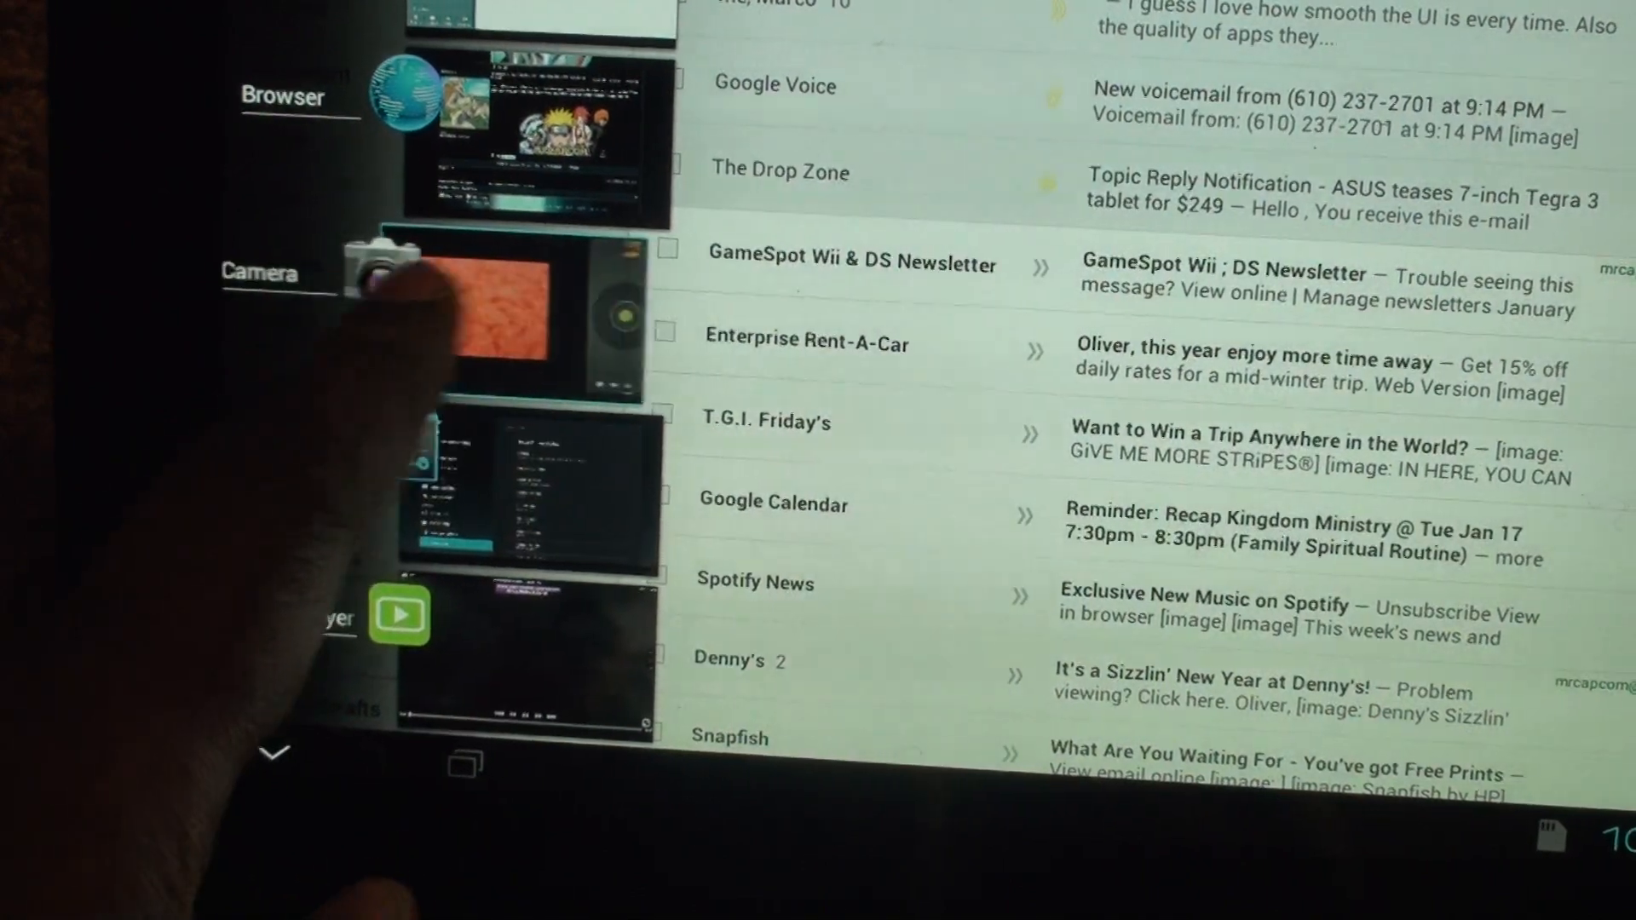
Step: Scroll the recent-apps thumbnails and reopen DICE Player to resume the episode full screen
scroll(down, 3)
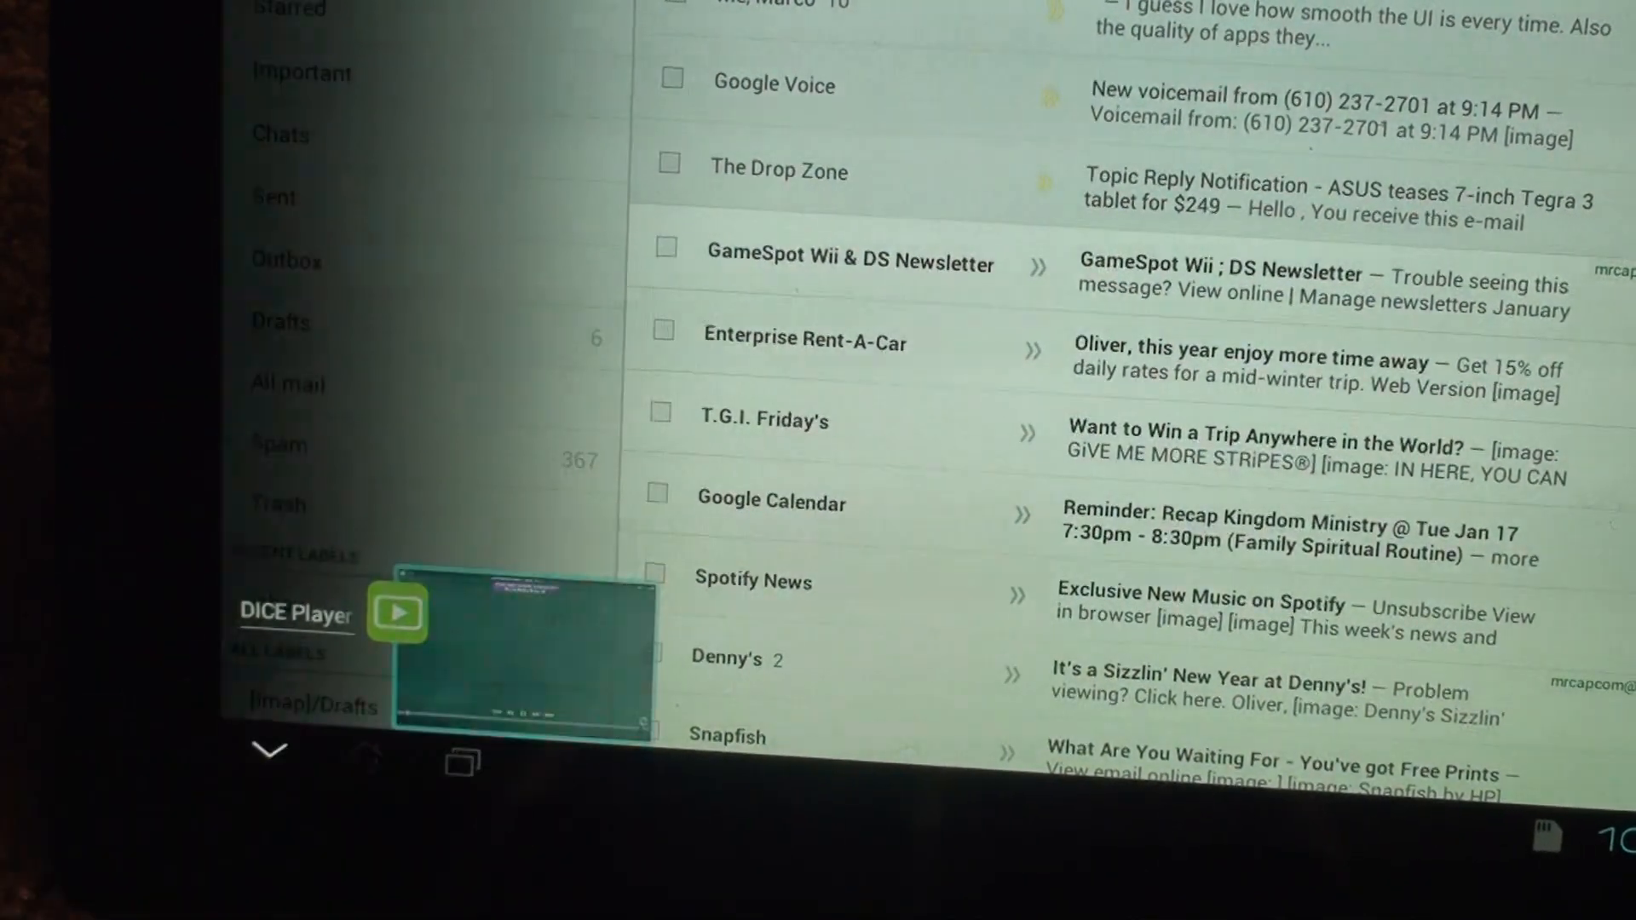
click(397, 612)
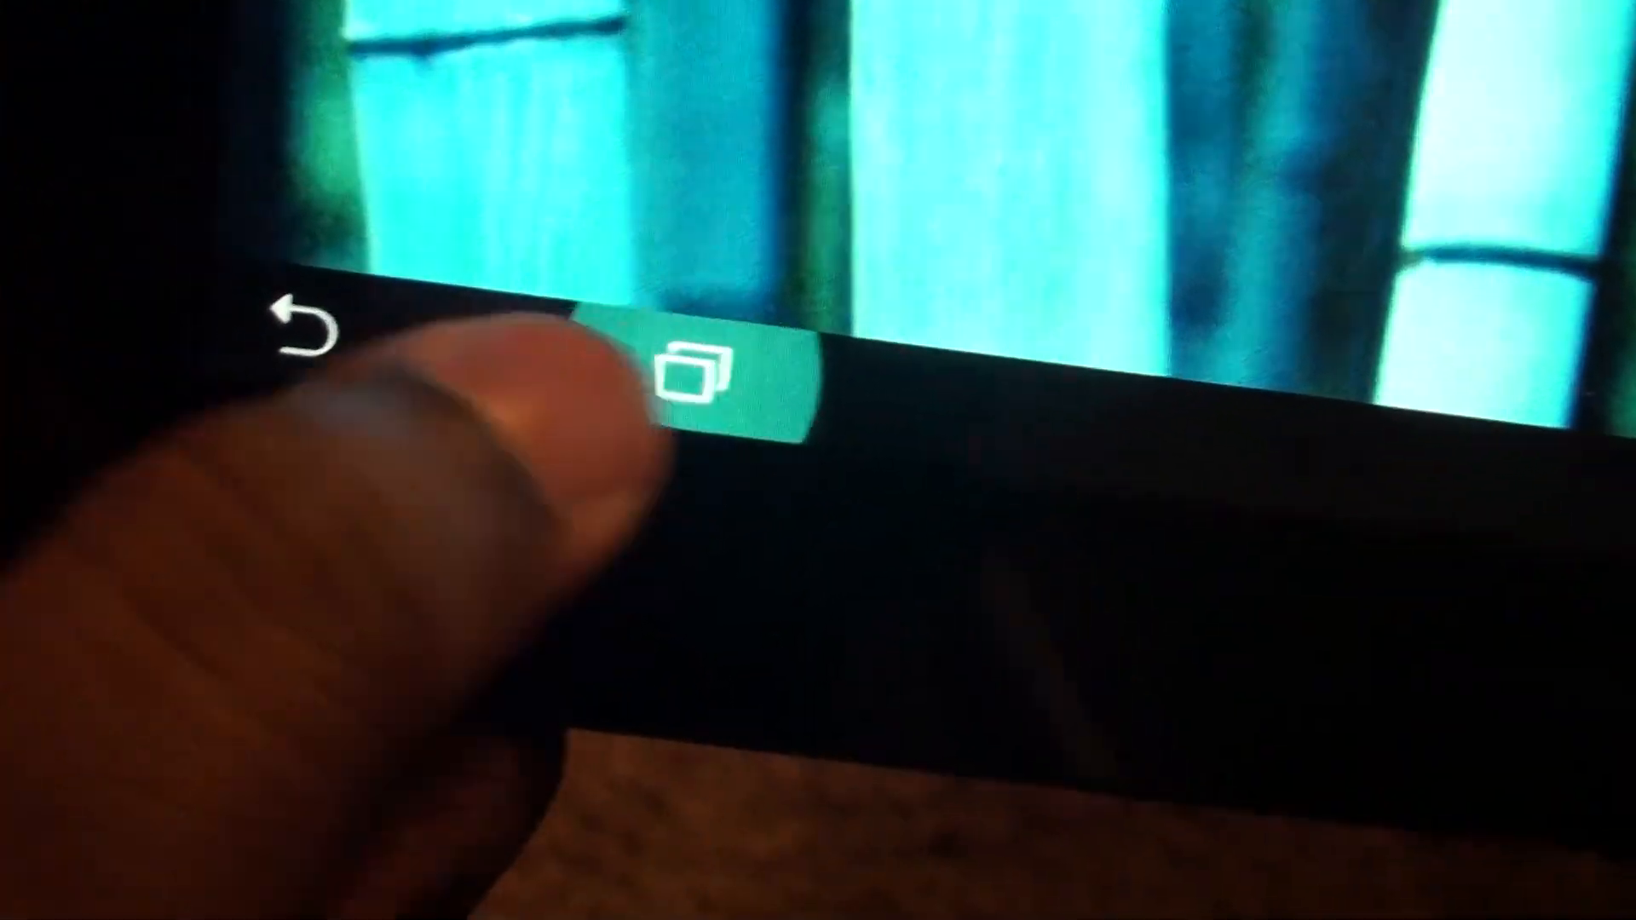
Step: Bring up the recently used apps from the navigation bar
click(692, 375)
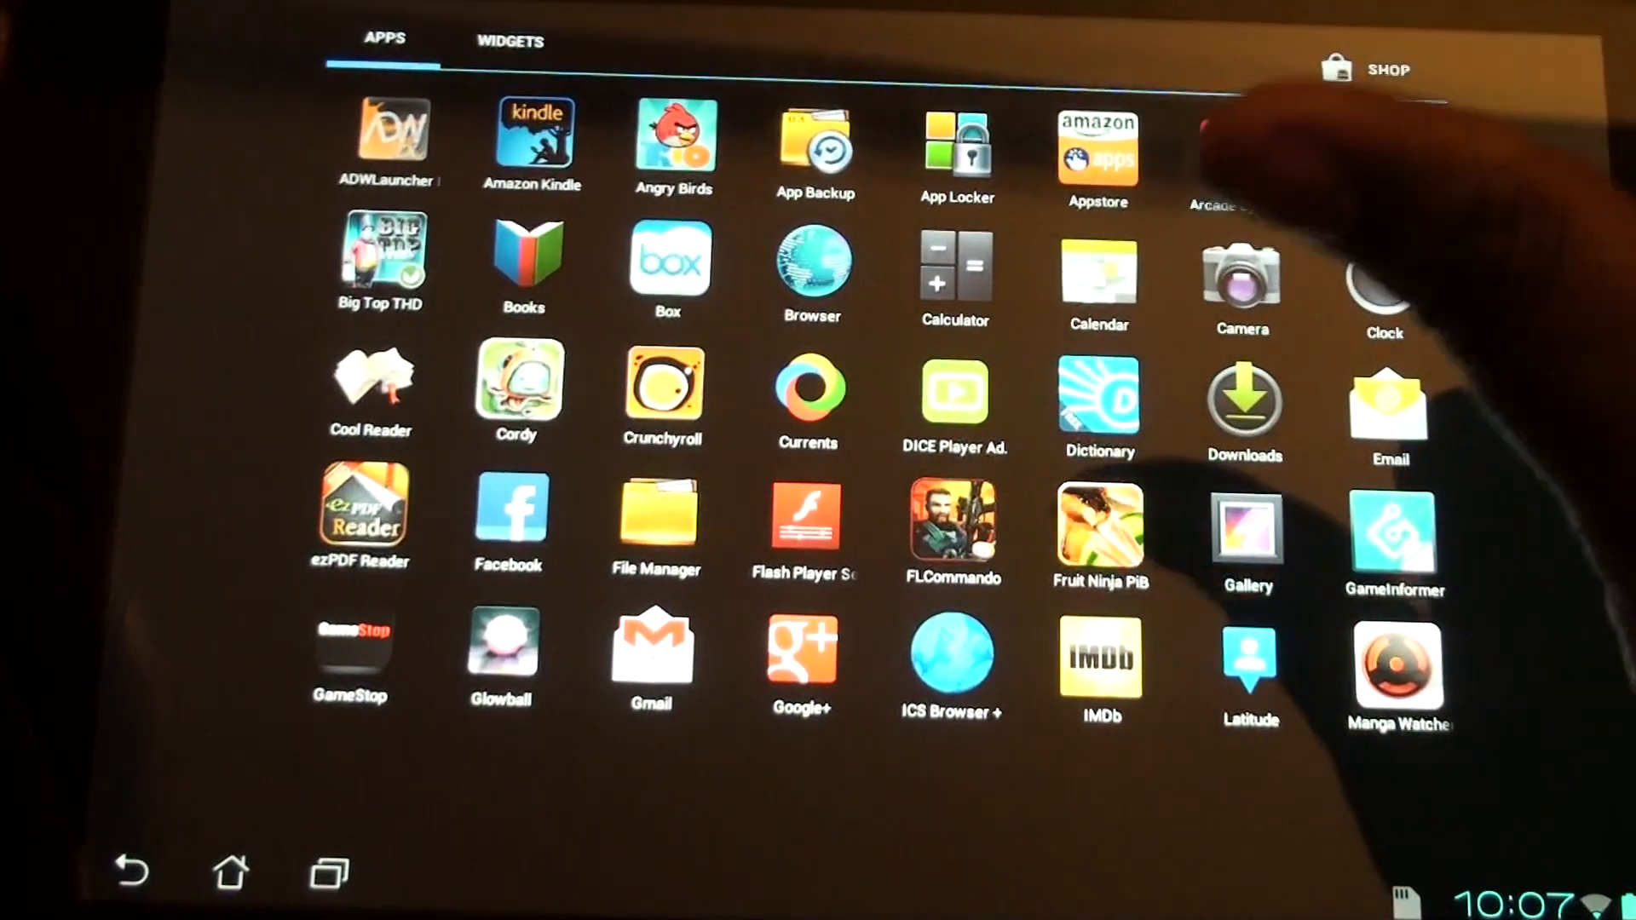
Step: Swipe through the app drawer to its last page with Talk, TegraZone, Videos, YouTube and Zinio
scroll(down, 3)
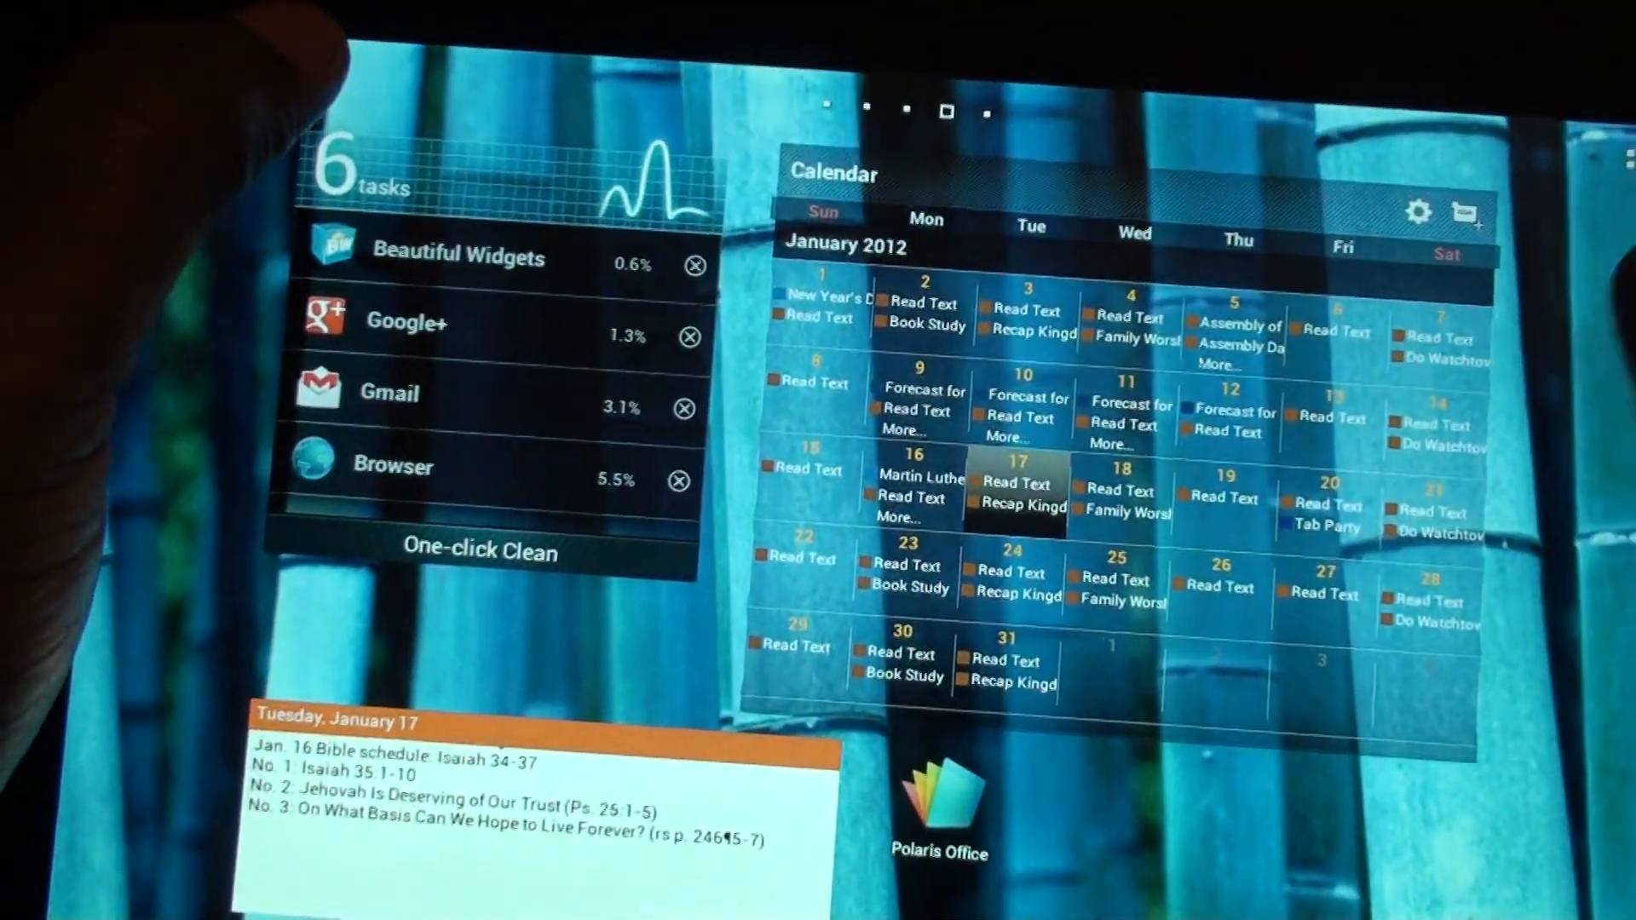
scroll(left, 3)
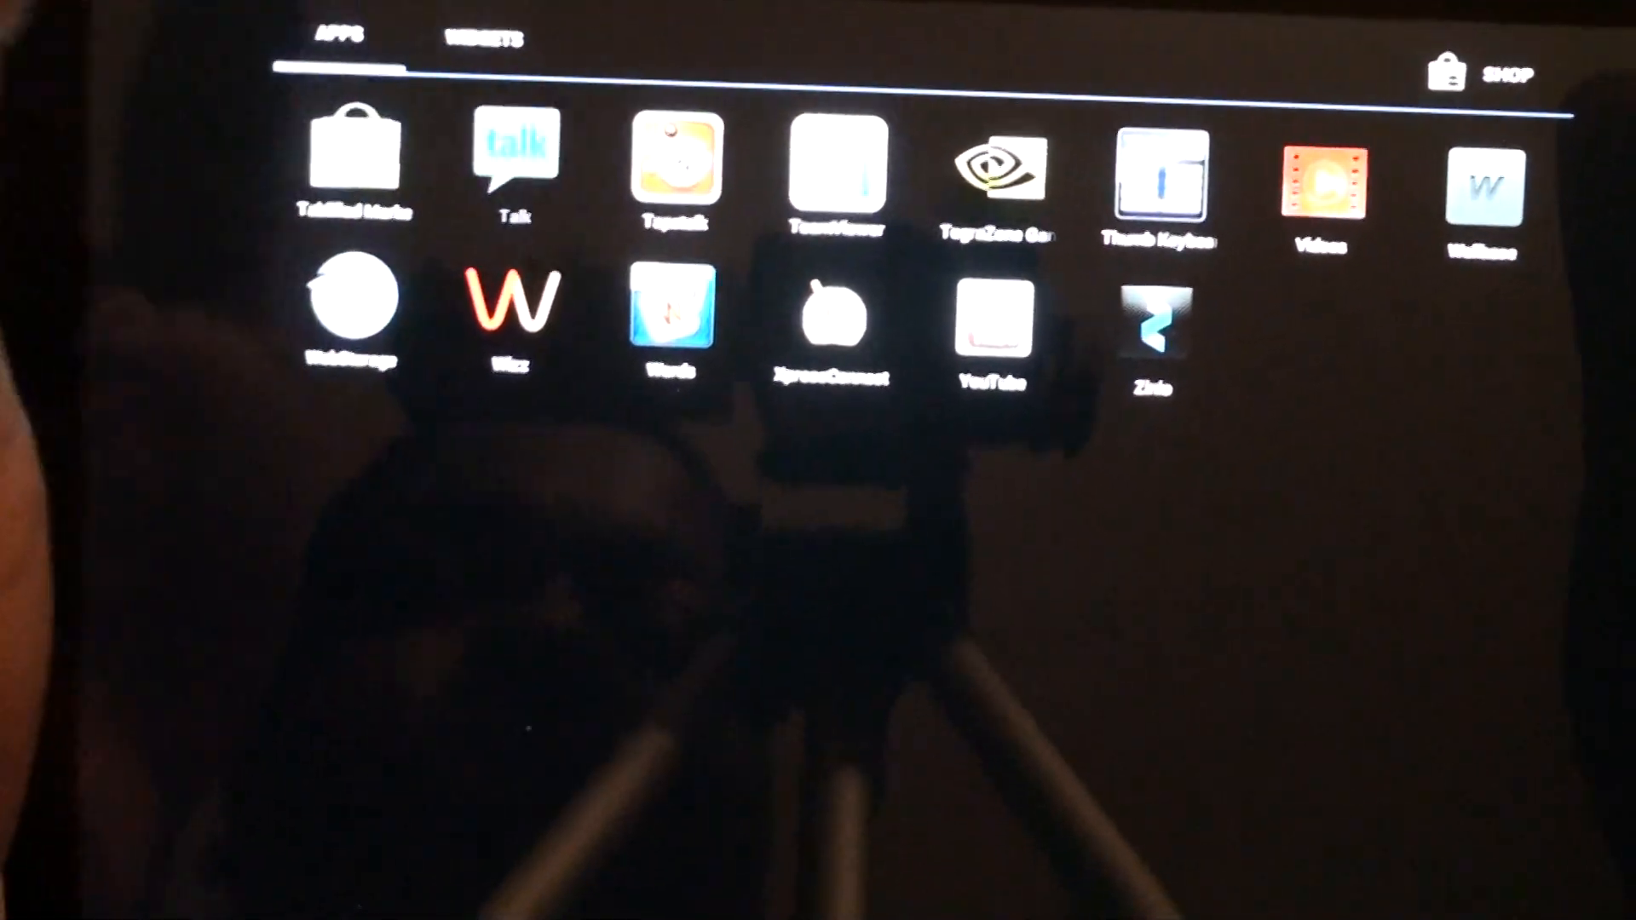
Step: Return the app drawer to its first page showing ADWLauncher, Amazon Kindle and Angry Birds
click(515, 162)
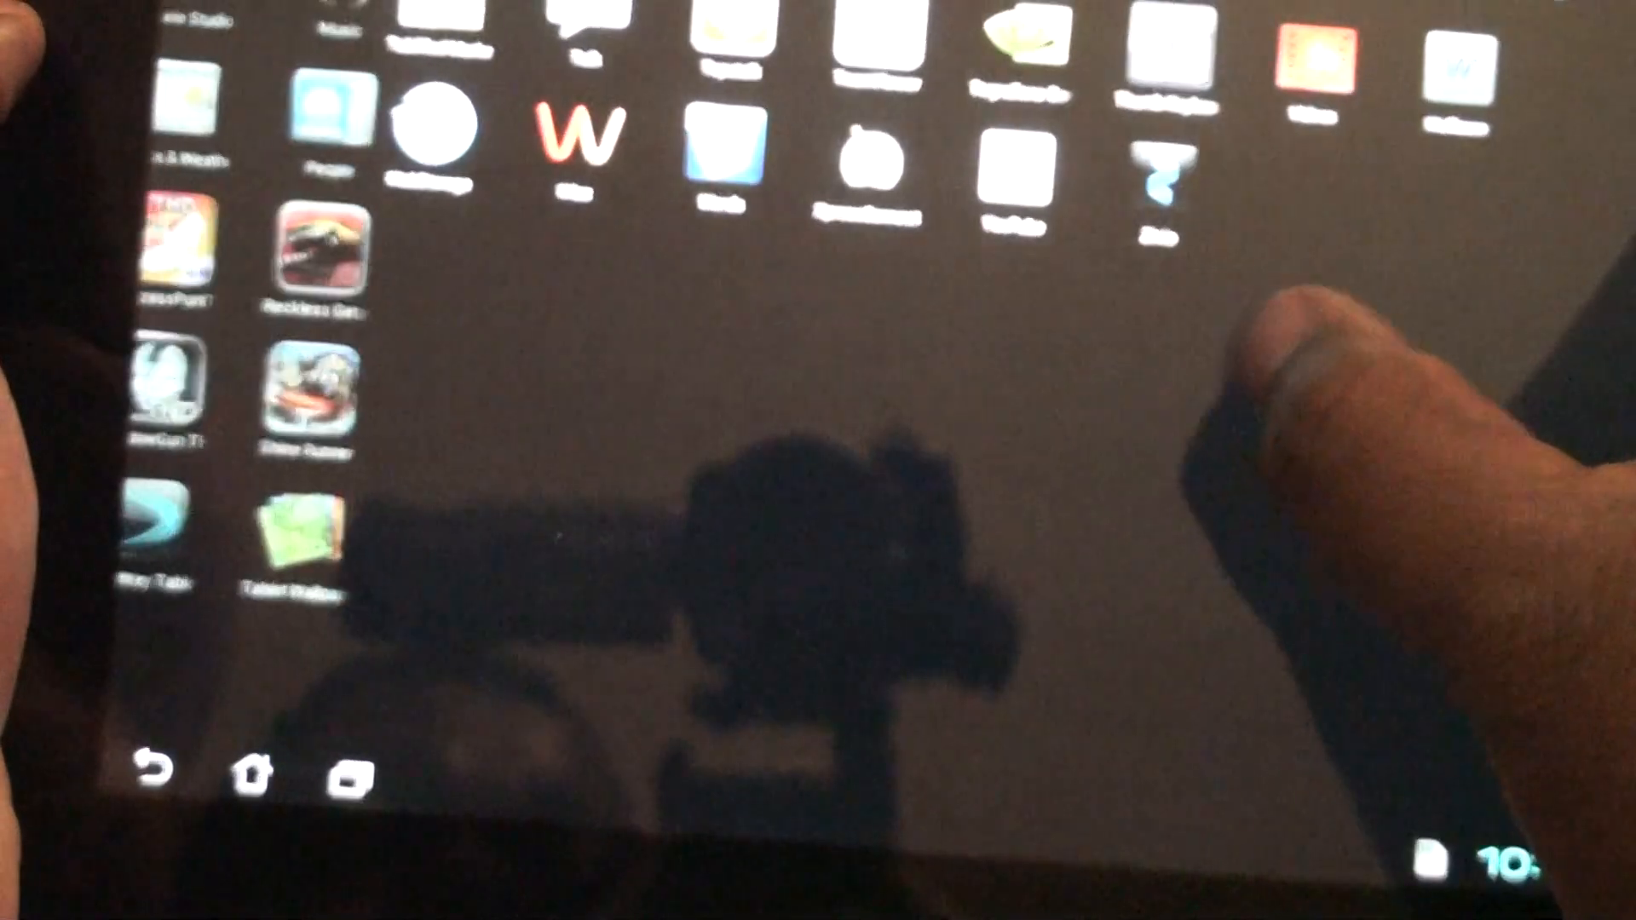
scroll(down, 3)
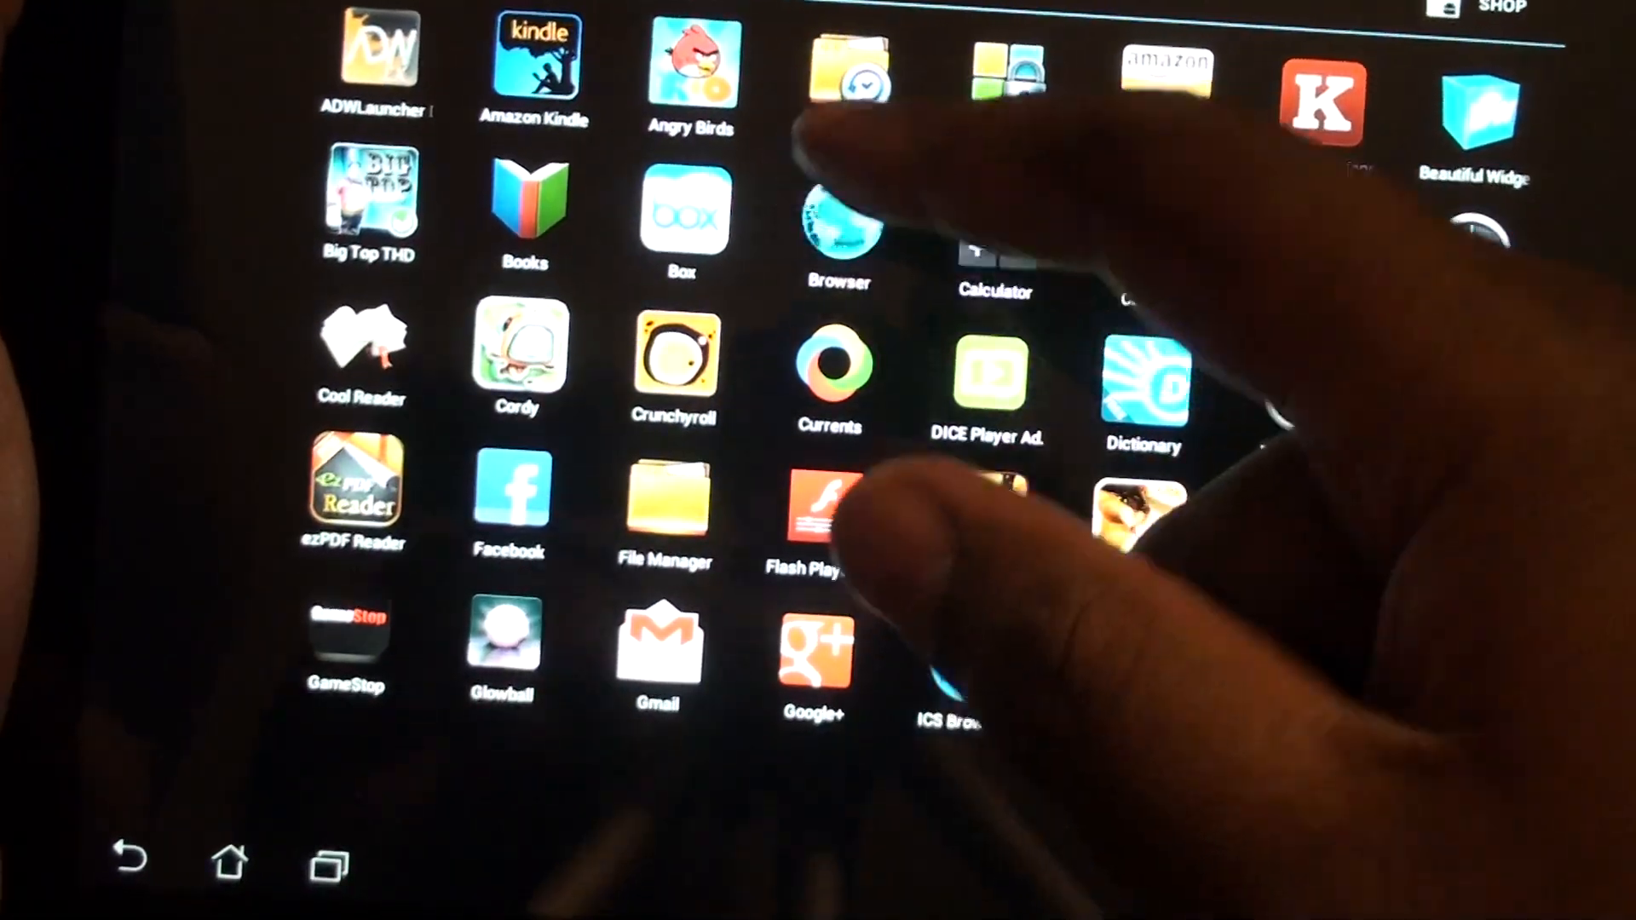
Step: Swipe the app list to the rows from File Manager and Gmail through IMDb and Manga Watcher
scroll(down, 3)
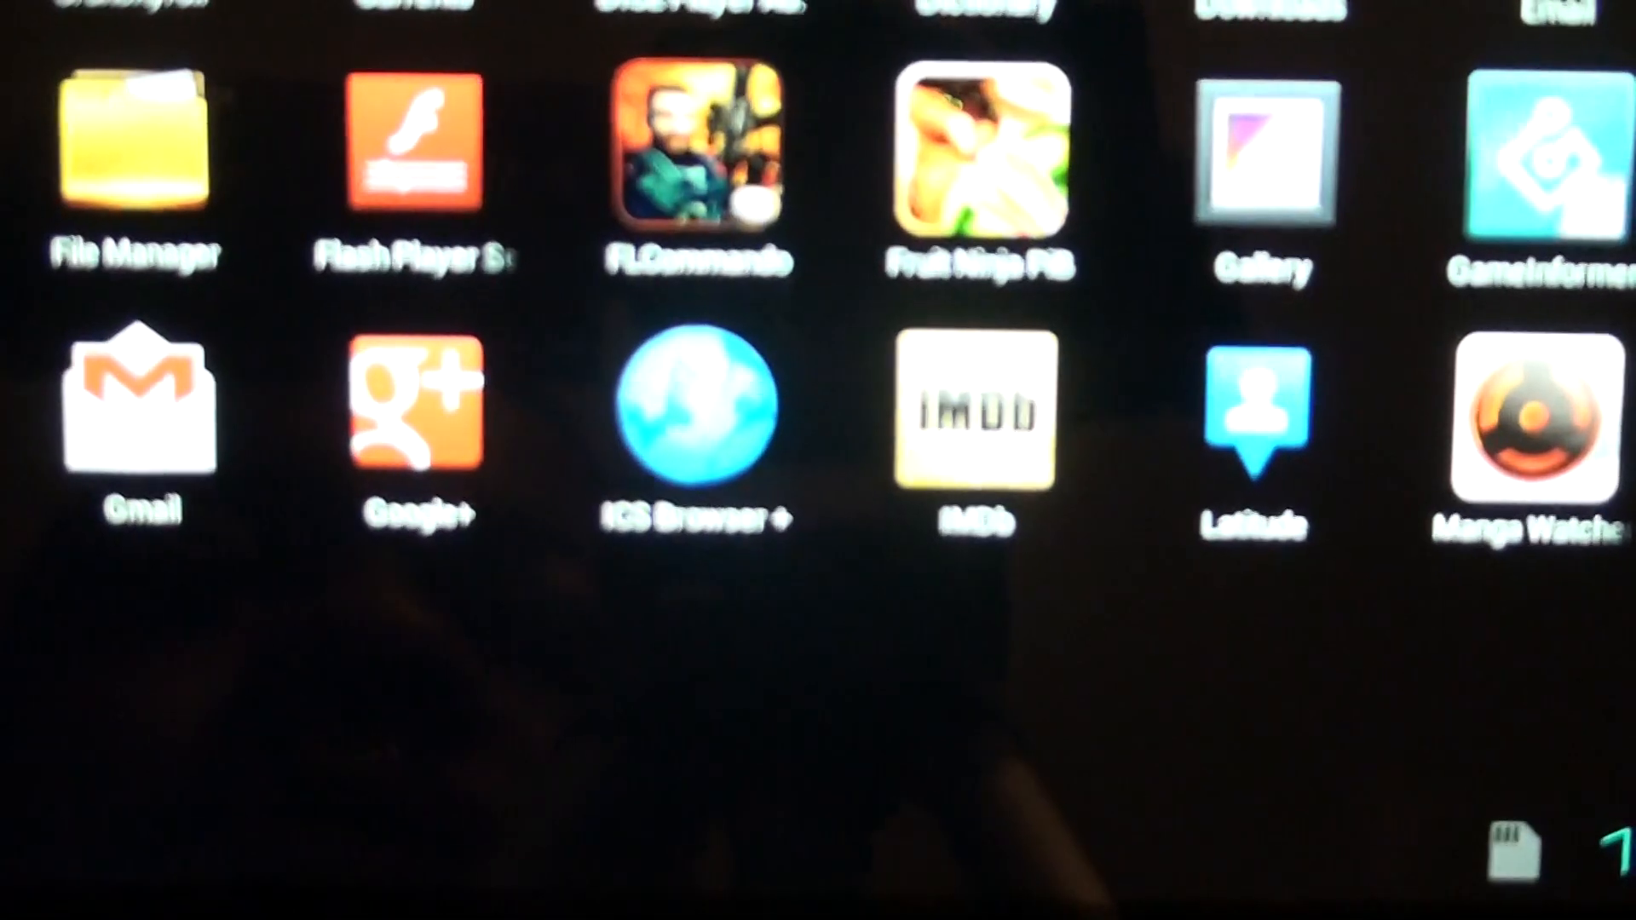